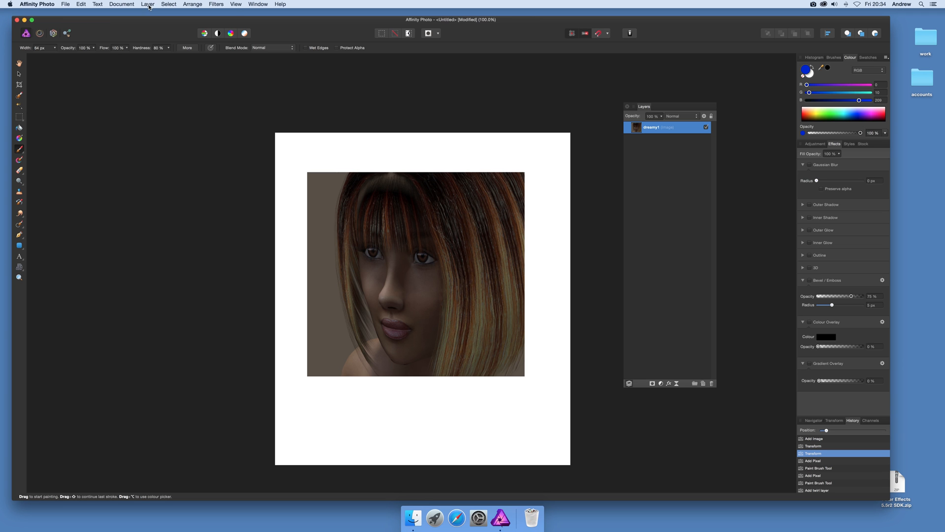
# Browse the Layer menu, then reopen it to add a live Gaussian Blur filter layer
pyautogui.click(147, 5)
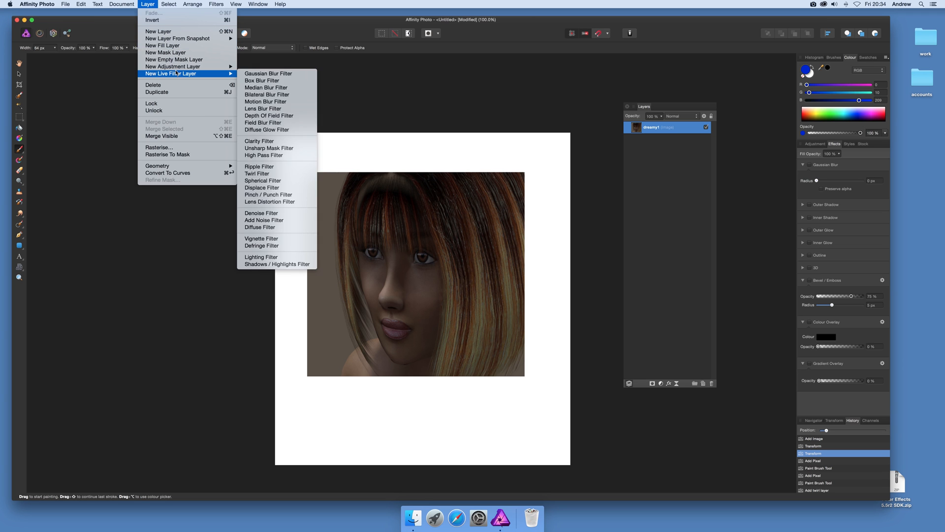
pyautogui.moveTo(103, 79)
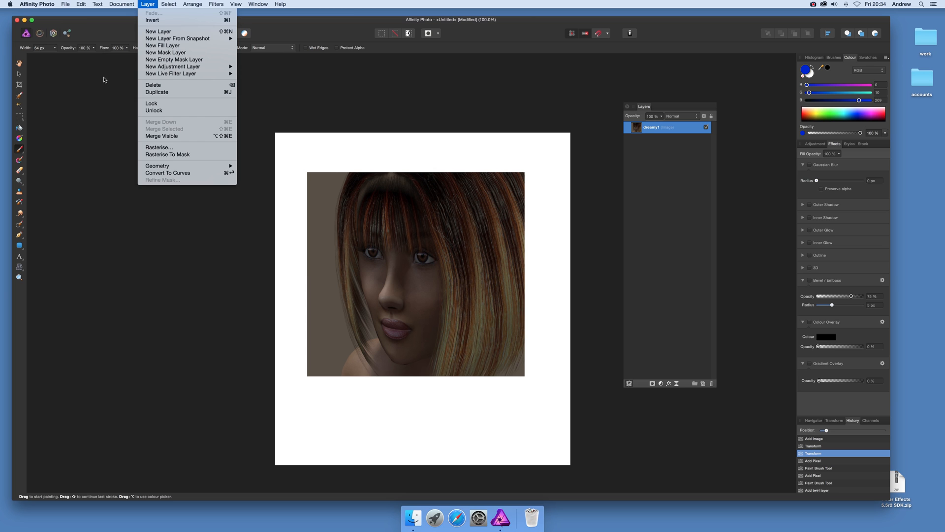
pyautogui.moveTo(169, 92)
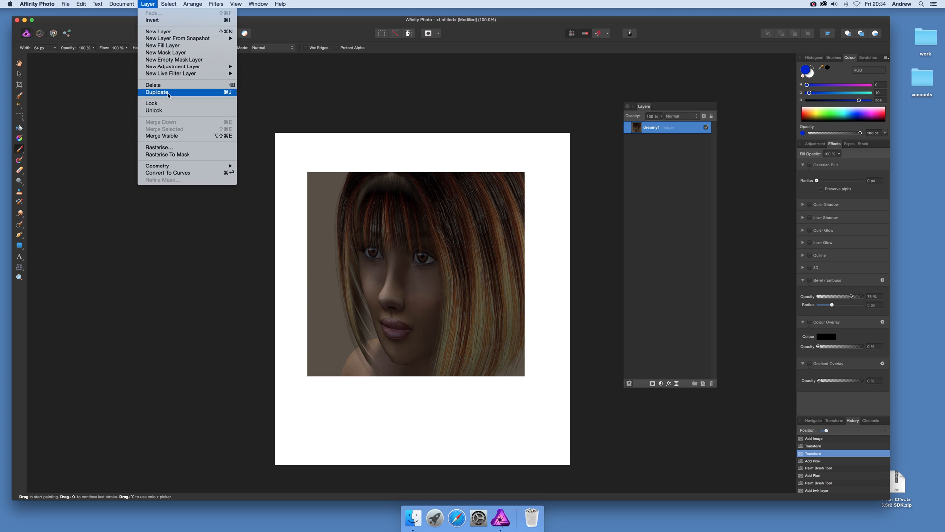
pyautogui.moveTo(171, 73)
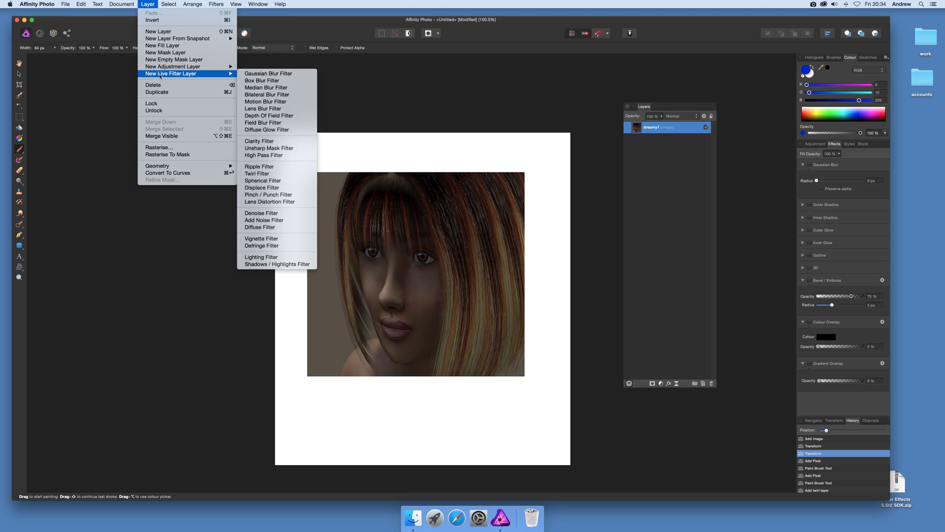
pyautogui.moveTo(183, 76)
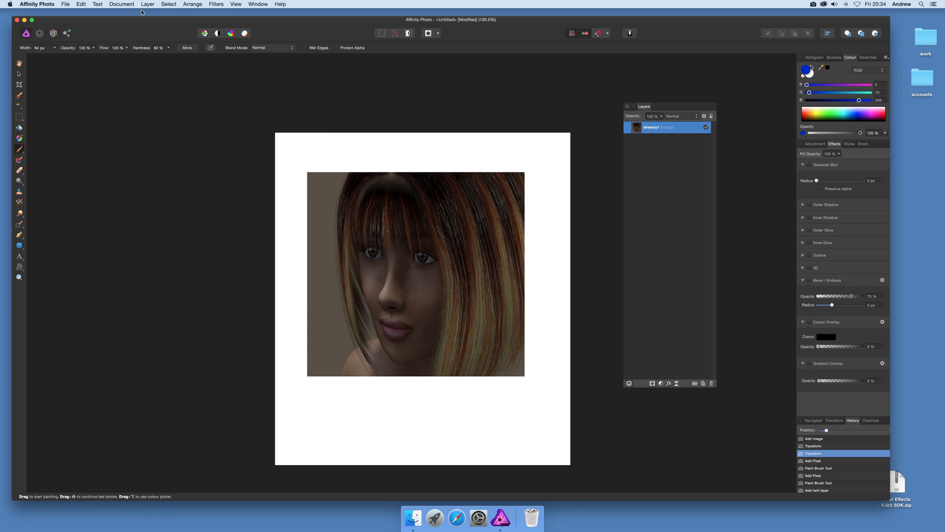
pyautogui.click(148, 3)
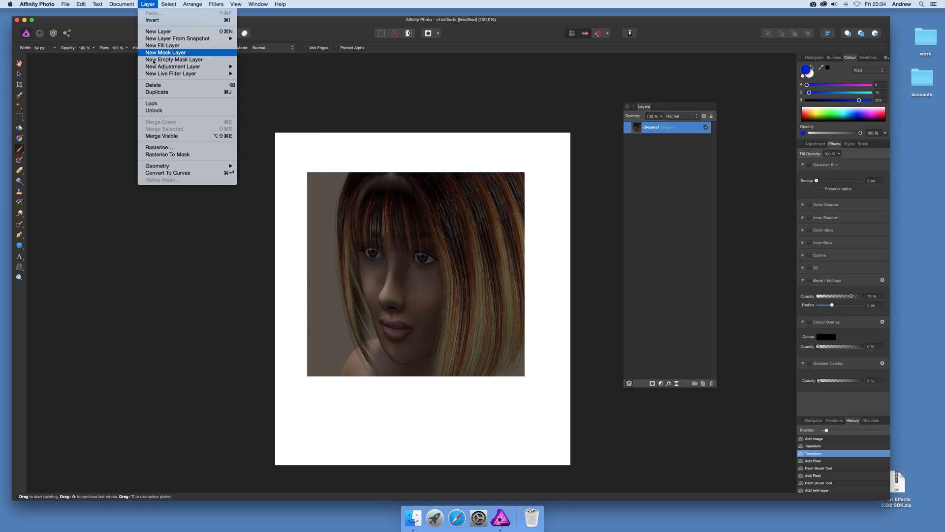
pyautogui.moveTo(171, 73)
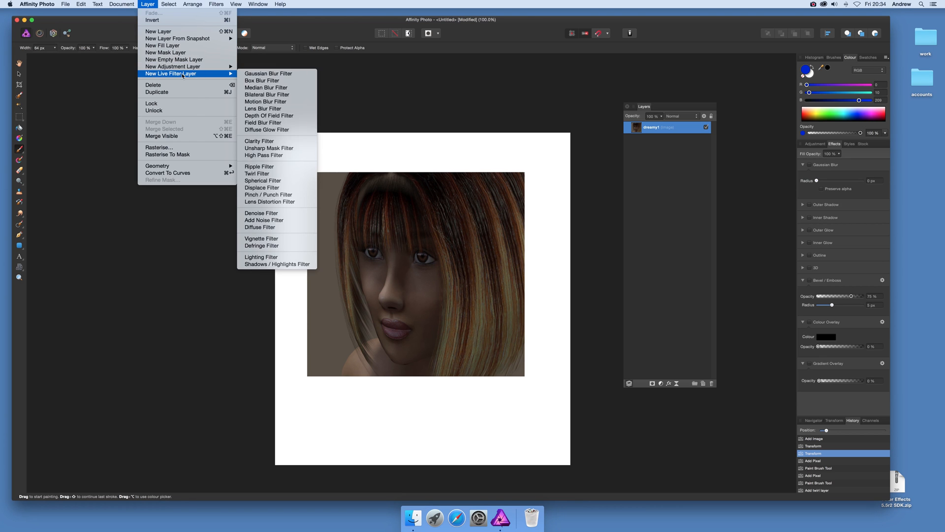
pyautogui.moveTo(268, 73)
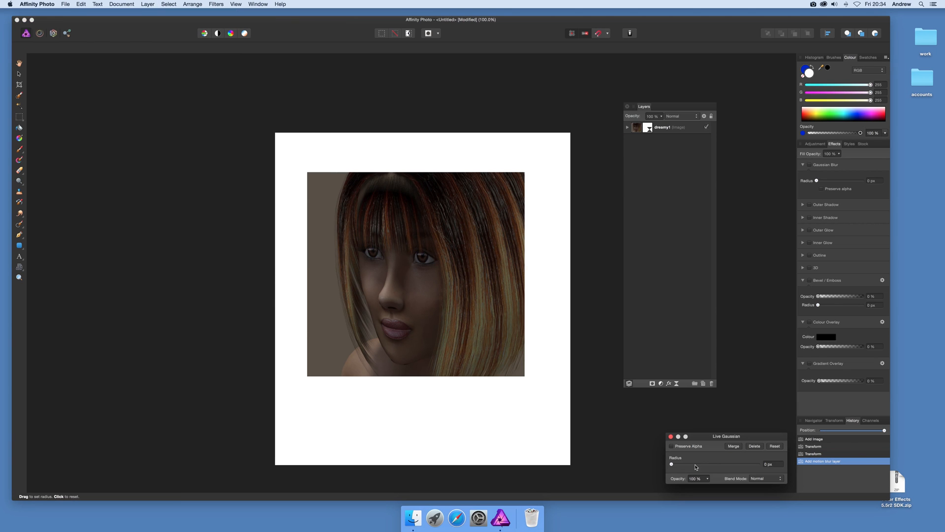
# Set the live Gaussian blur radius to about 6 px, then double-click the blur layer
pyautogui.moveTo(671, 464); pyautogui.dragTo(705, 464)
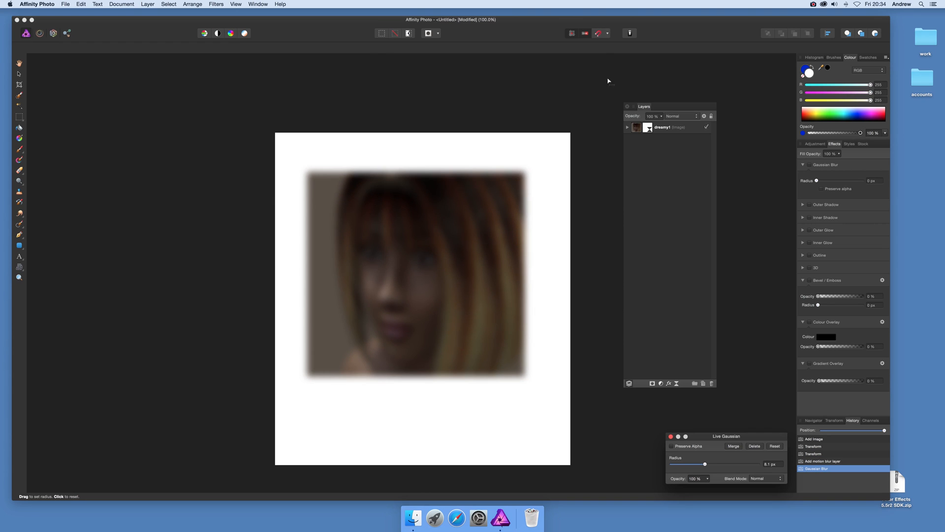
pyautogui.click(627, 127)
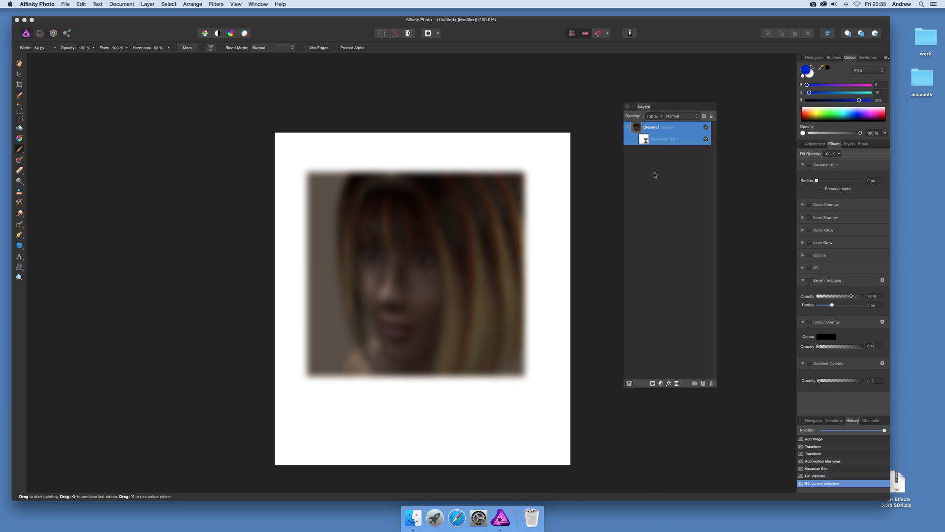
pyautogui.doubleClick(664, 139)
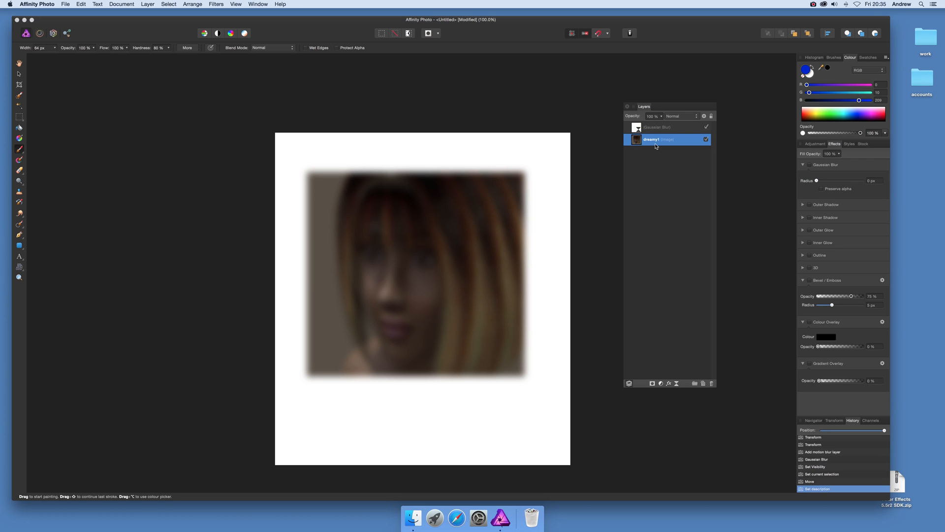
pyautogui.moveTo(499, 196)
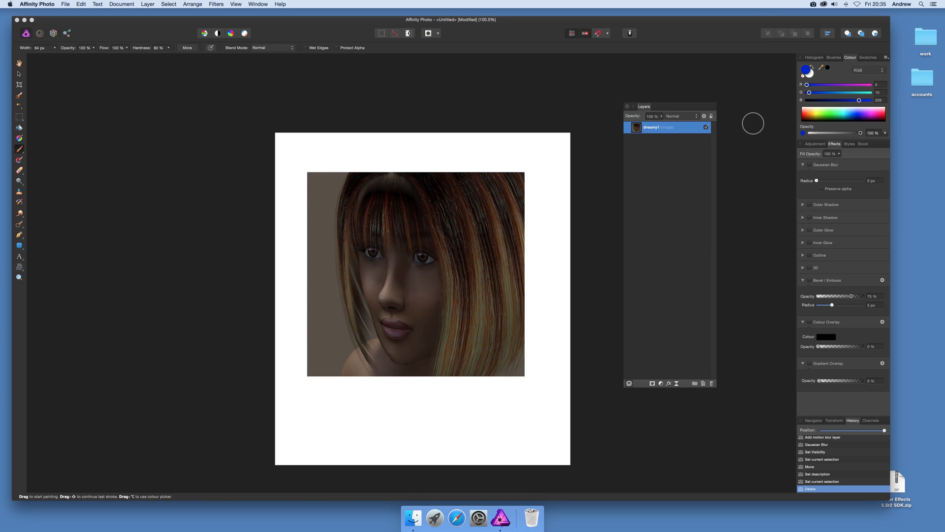
pyautogui.moveTo(221, 16)
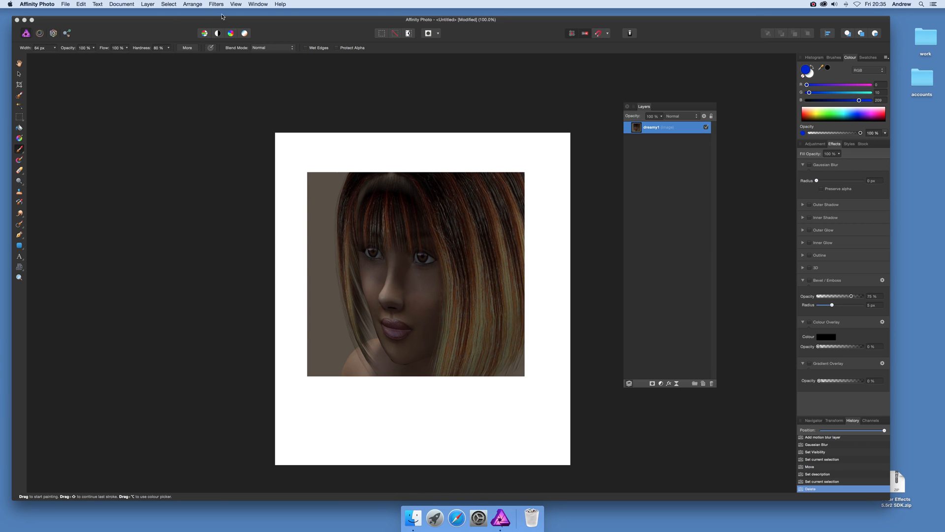
# Add two empty pixel layers above the portrait and start renaming the top one
pyautogui.click(147, 5)
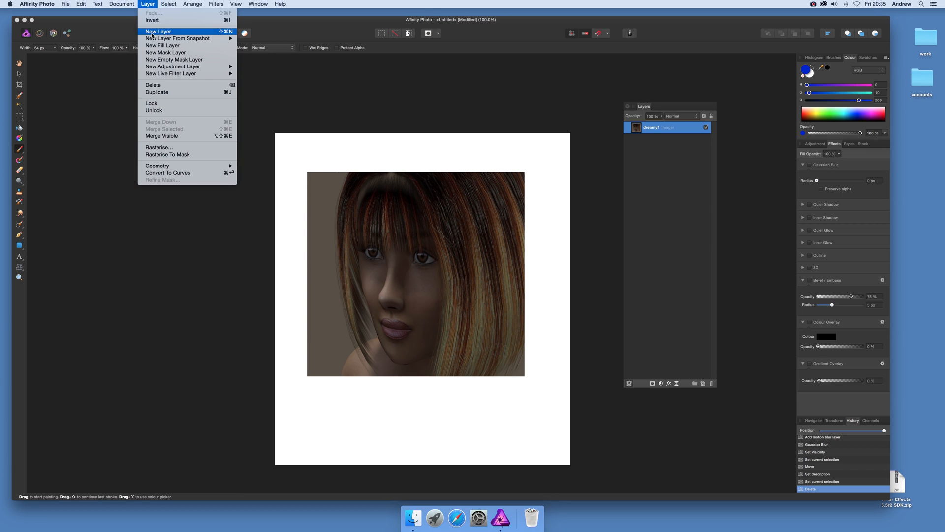
pyautogui.click(158, 31)
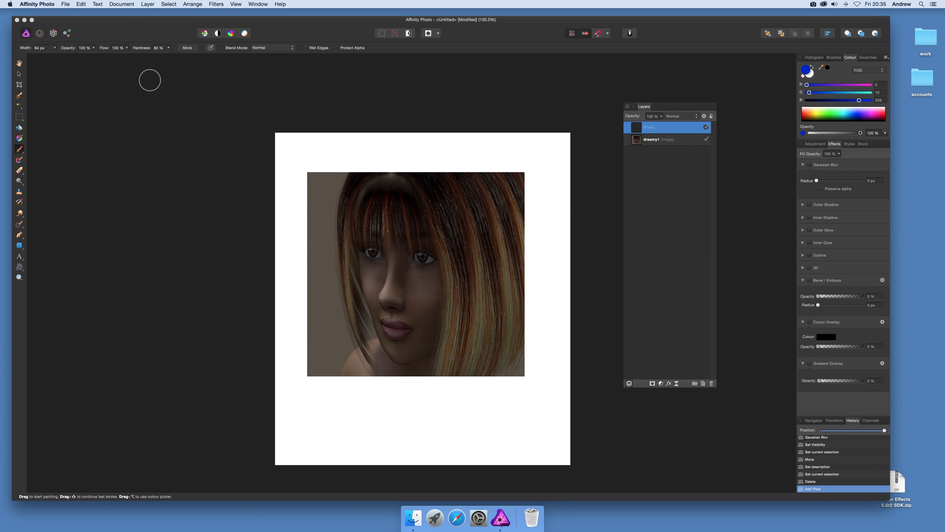
pyautogui.click(148, 5)
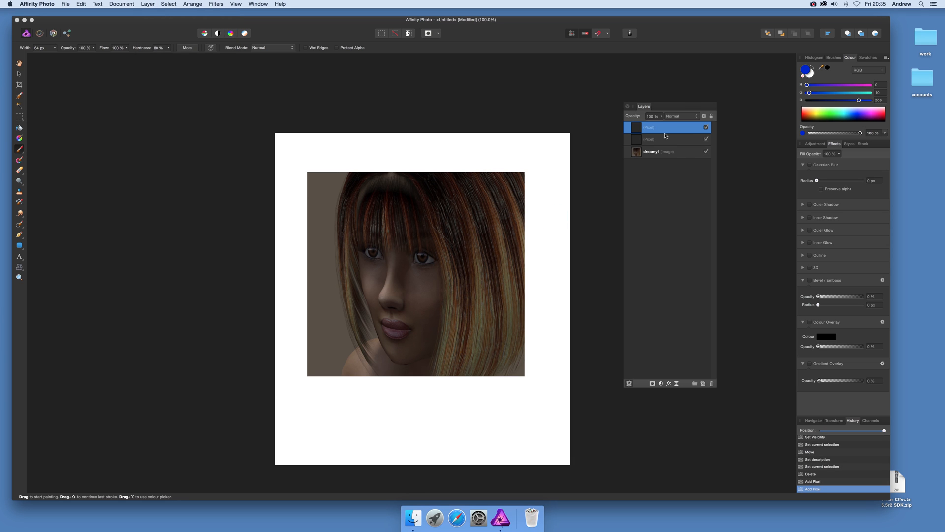
pyautogui.moveTo(660, 132)
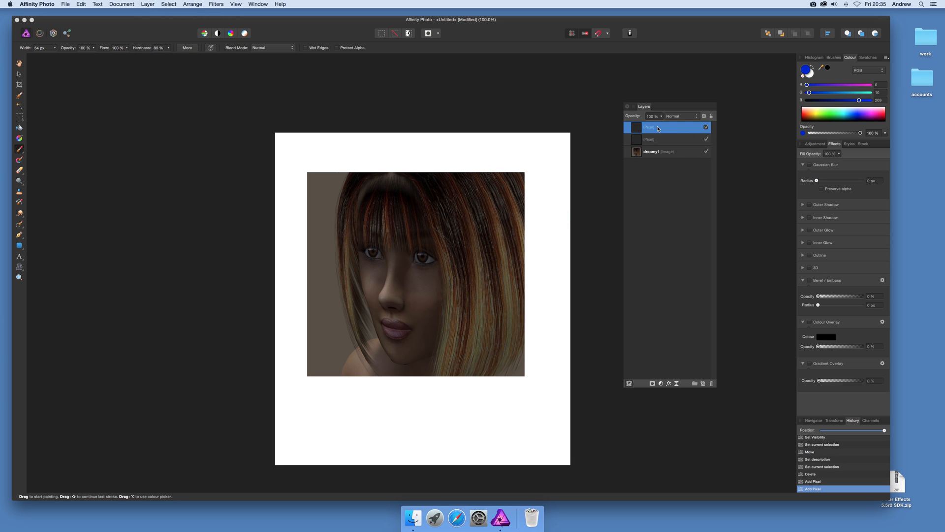
pyautogui.doubleClick(658, 127)
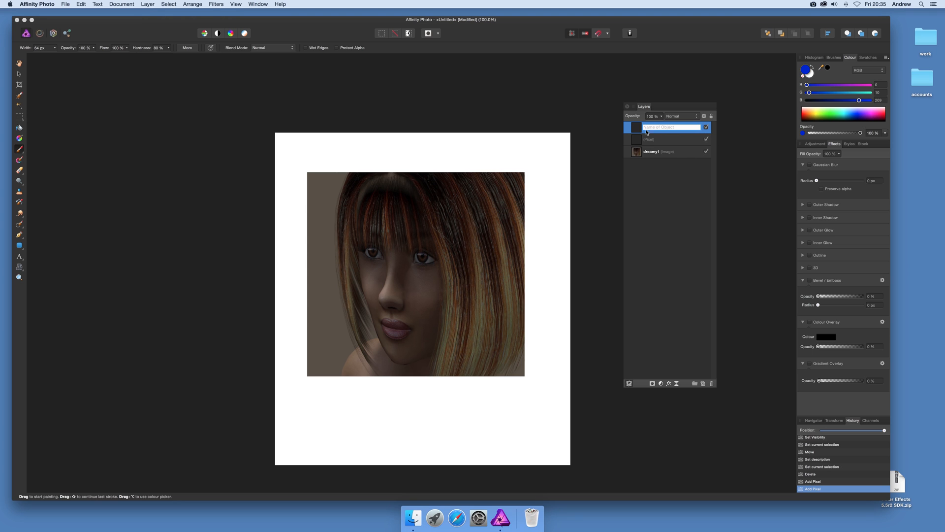
# Paint a thick blue frame on the top layer and a yellow inner frame below it
pyautogui.moveTo(311, 169); pyautogui.dragTo(306, 236)
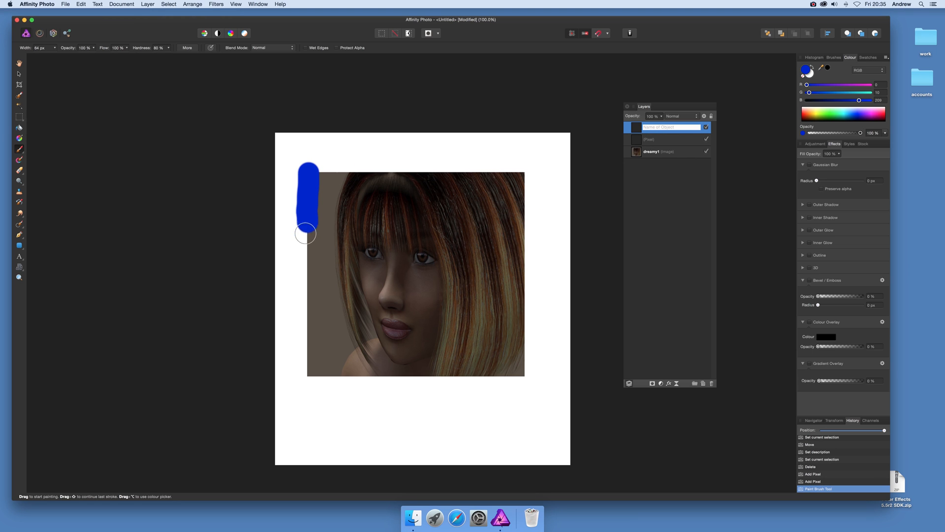
pyautogui.moveTo(309, 234); pyautogui.dragTo(511, 213)
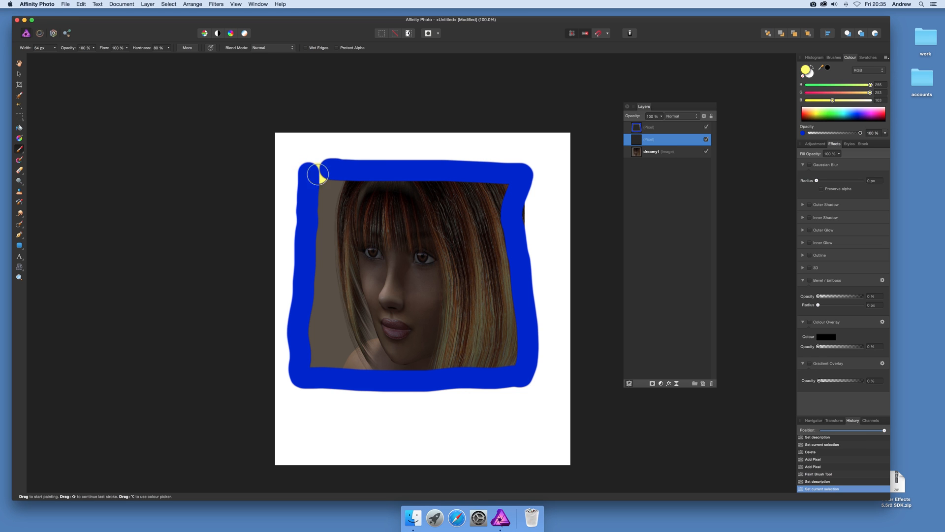
pyautogui.moveTo(319, 174); pyautogui.dragTo(456, 364)
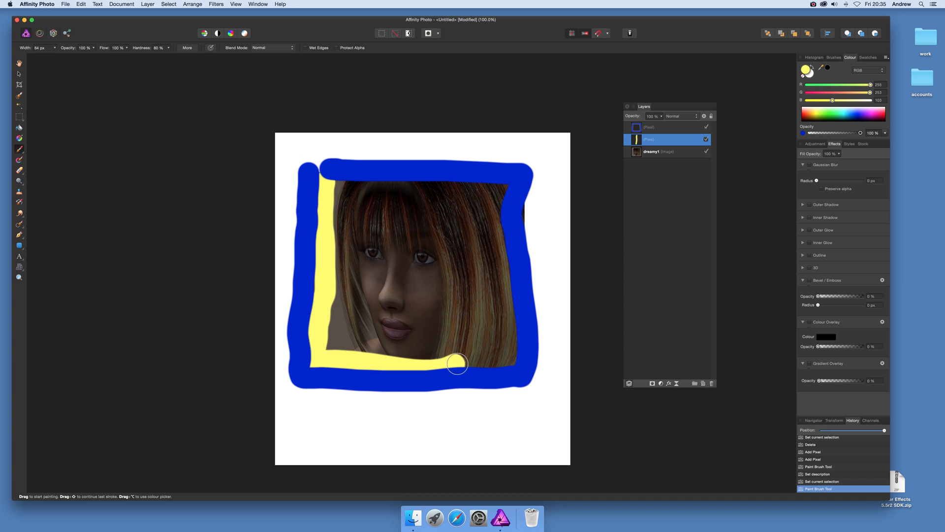
pyautogui.moveTo(457, 364); pyautogui.dragTo(325, 184)
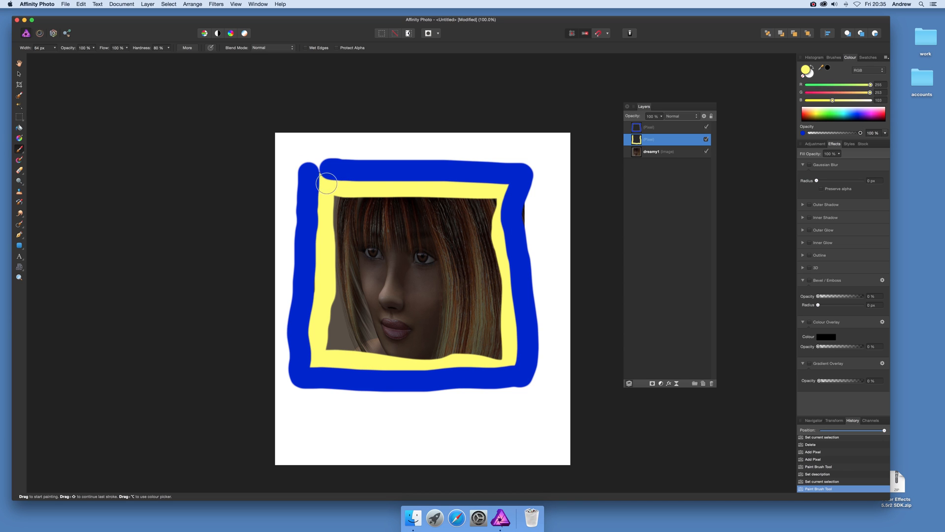
pyautogui.moveTo(531, 131)
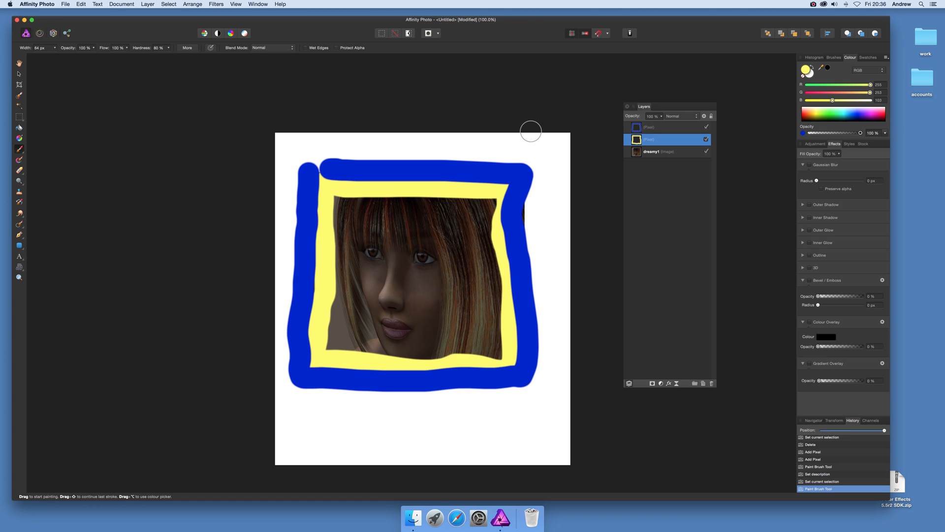
pyautogui.click(396, 270)
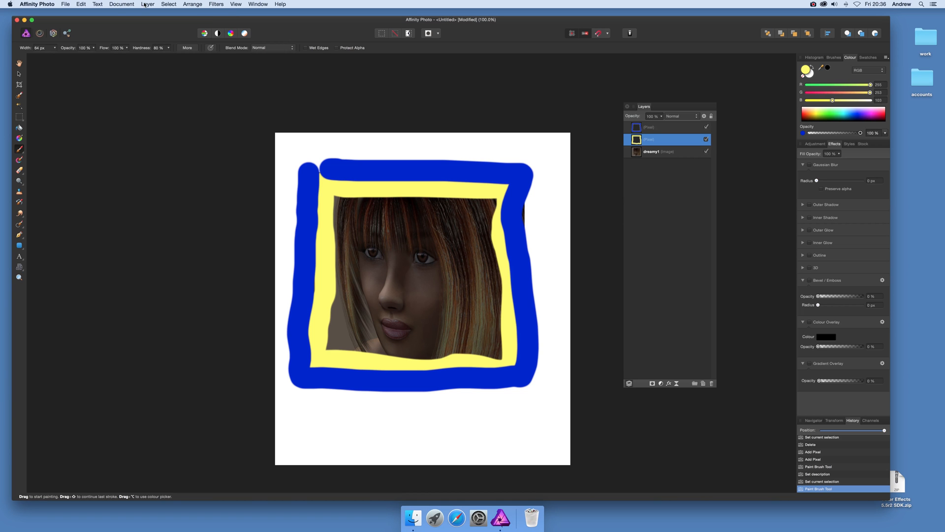
# Add a live Twirl filter to the yellow frame layer and select its Twirl child
pyautogui.click(148, 4)
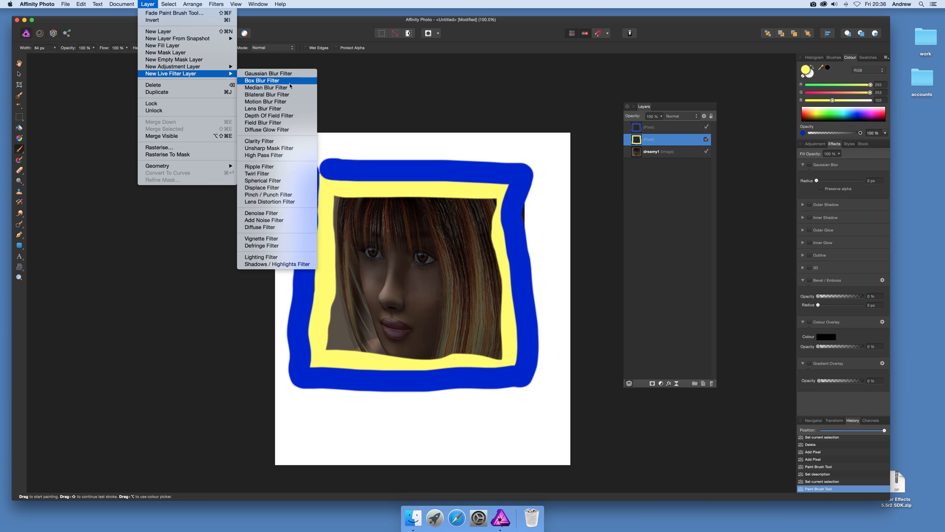
pyautogui.moveTo(211, 79)
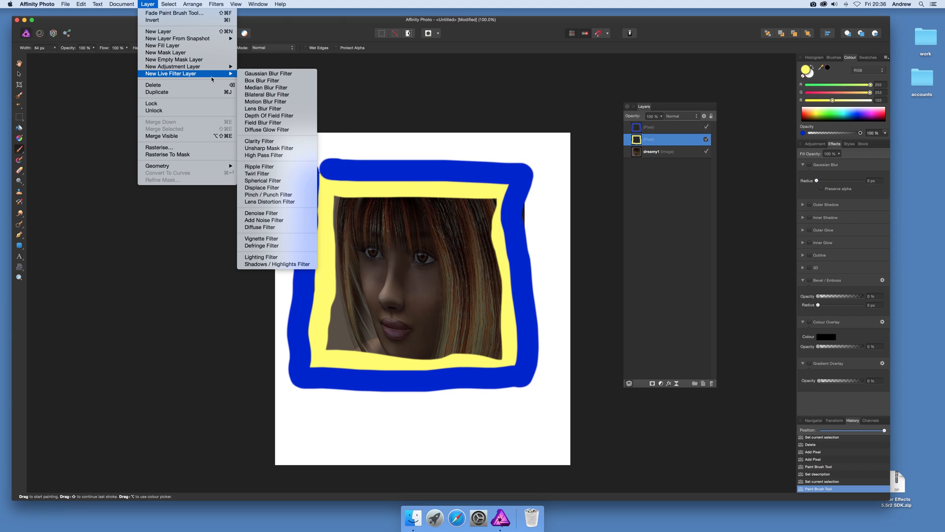
pyautogui.click(257, 174)
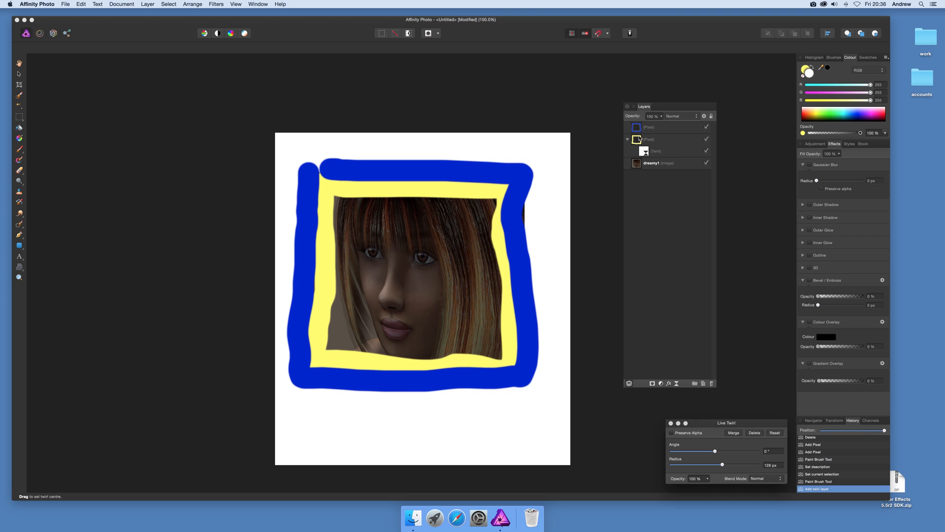
pyautogui.click(663, 139)
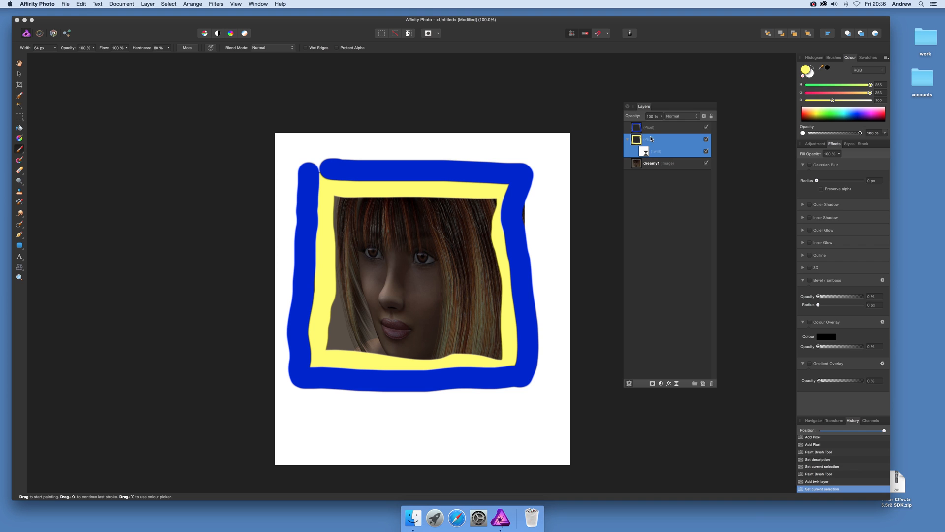
pyautogui.moveTo(852, 437)
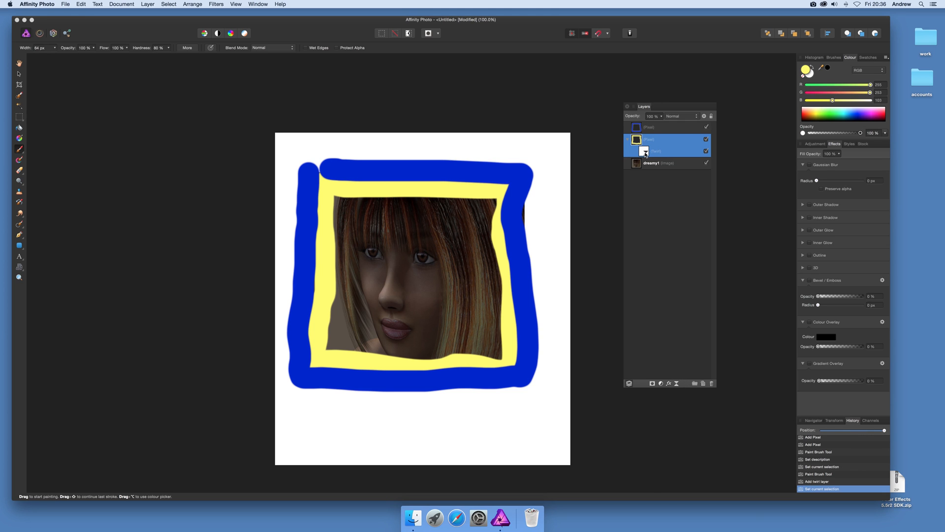
pyautogui.click(655, 151)
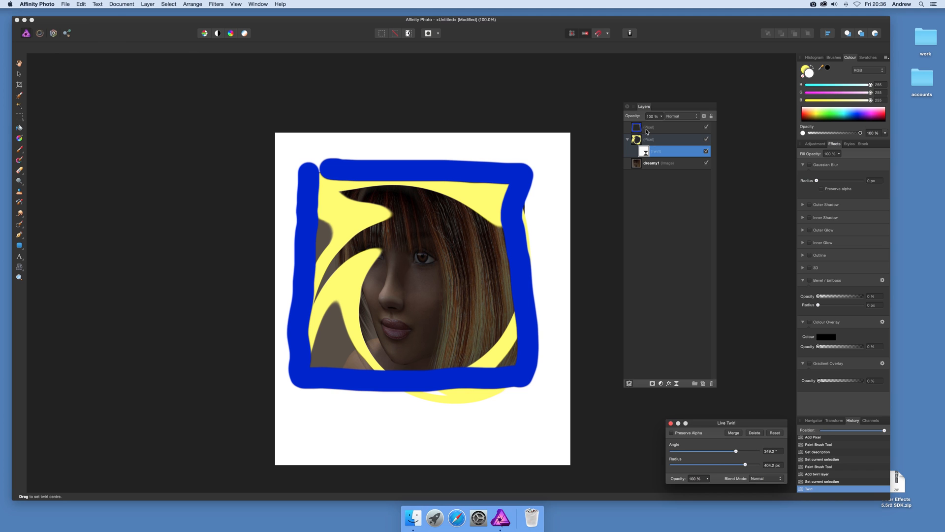
pyautogui.click(664, 127)
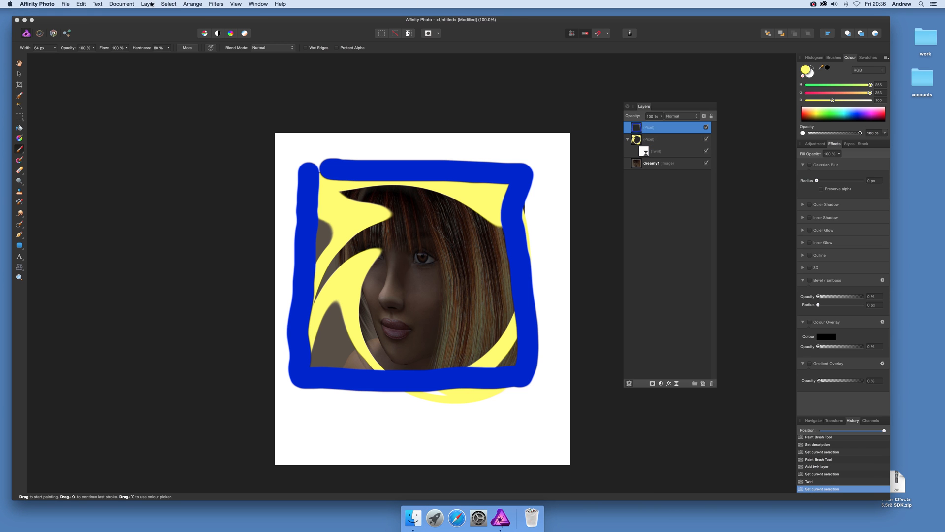
# Add a live Twirl filter to the blue frame and increase its angle and radius
pyautogui.click(147, 4)
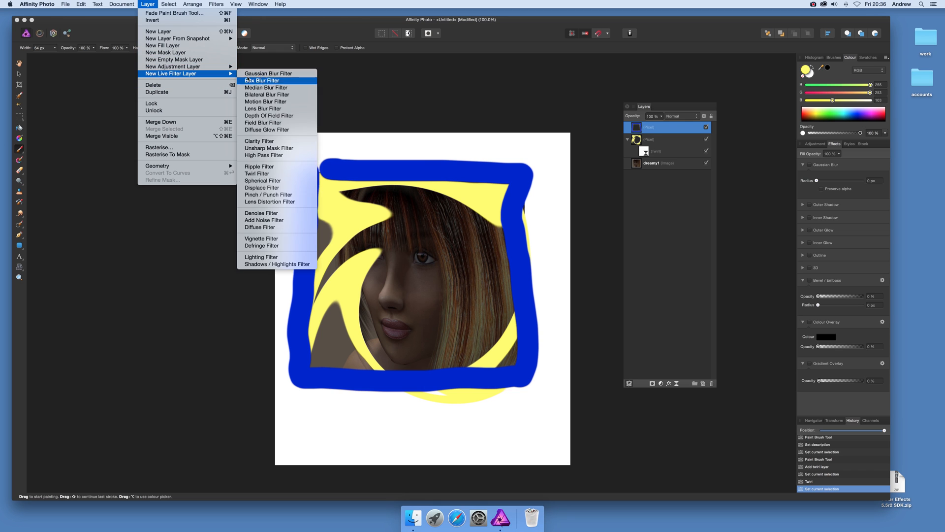
pyautogui.moveTo(269, 201)
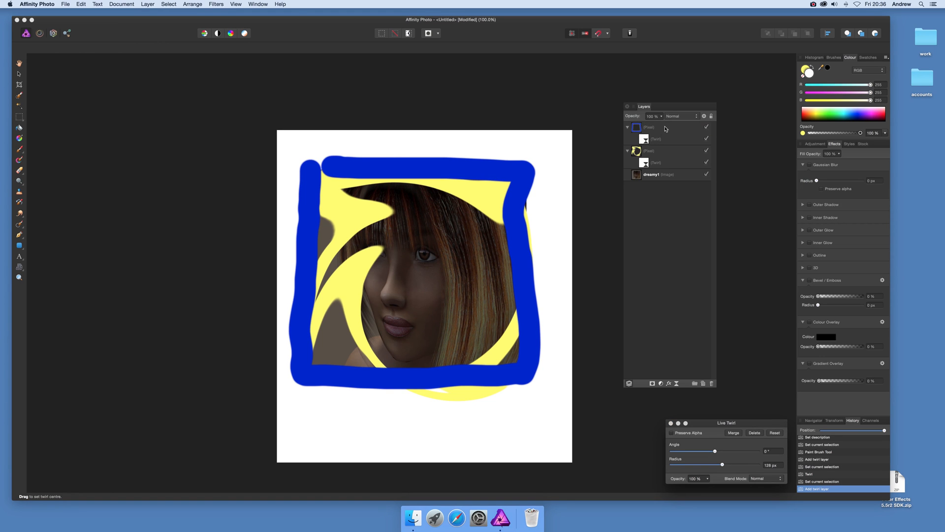
pyautogui.moveTo(554, 152)
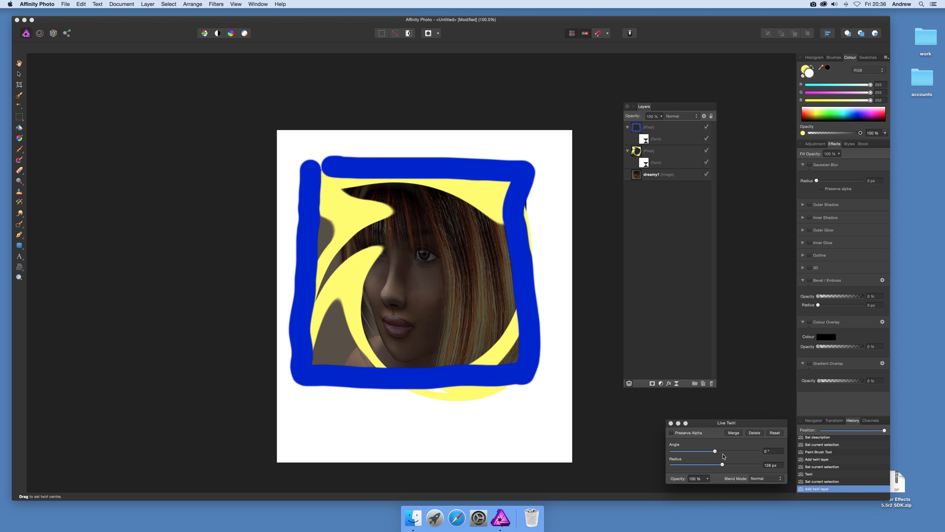
pyautogui.moveTo(722, 465); pyautogui.dragTo(747, 465)
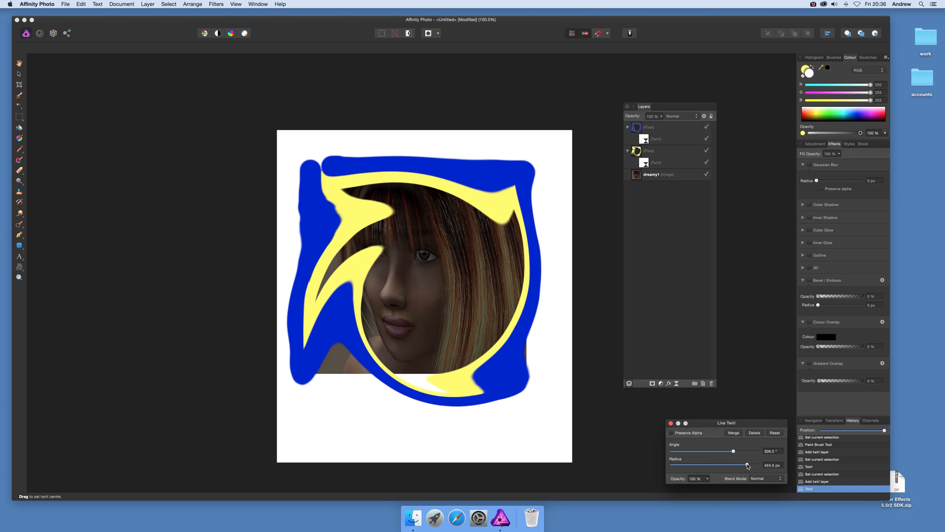
pyautogui.moveTo(733, 466); pyautogui.dragTo(750, 467)
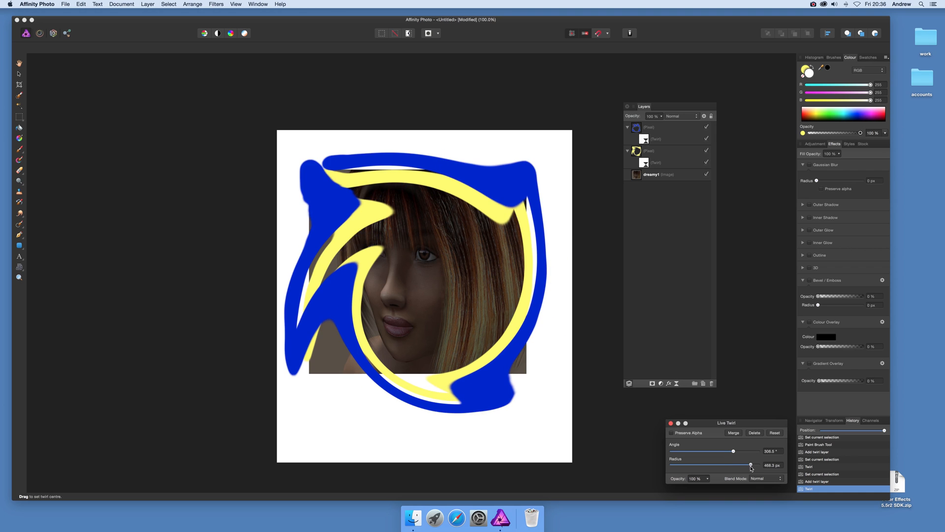
# Add a live Twirl filter to the dreamy1 portrait layer, then select and hide it
pyautogui.click(651, 174)
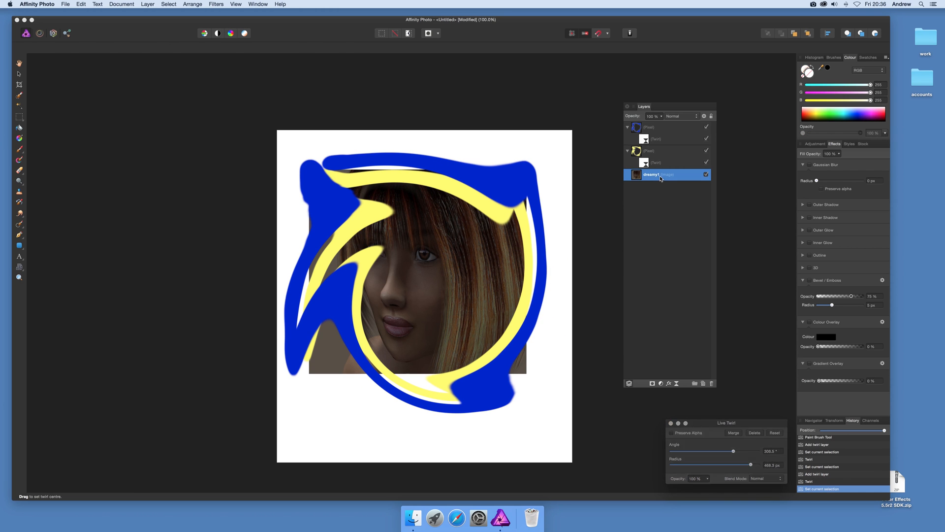
pyautogui.click(148, 4)
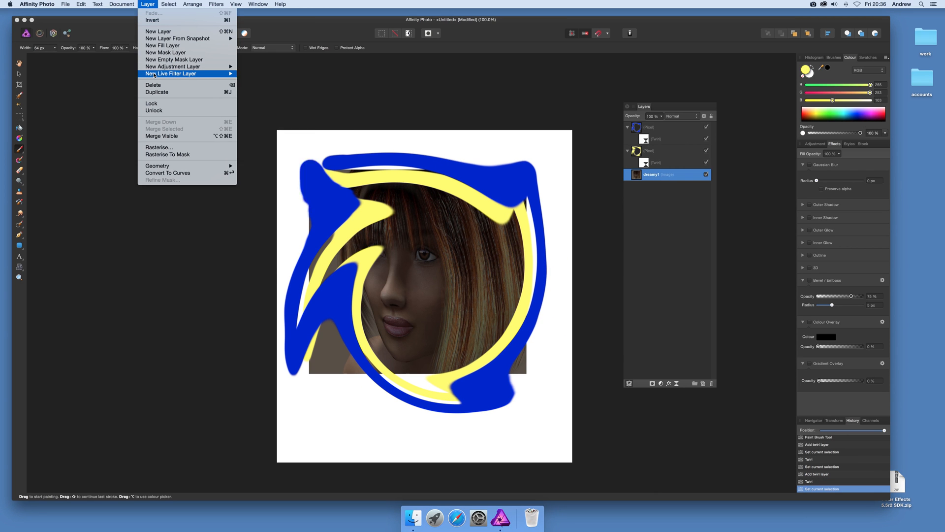
pyautogui.click(171, 73)
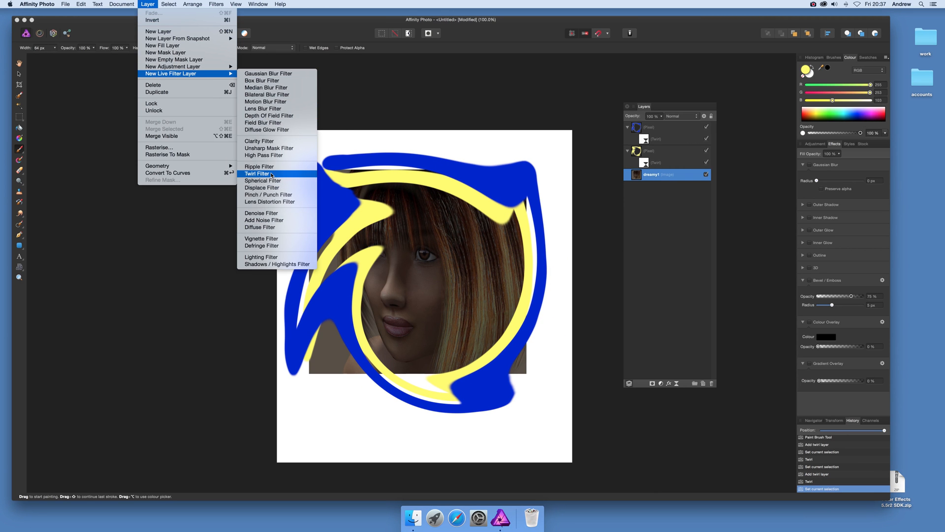
pyautogui.click(257, 174)
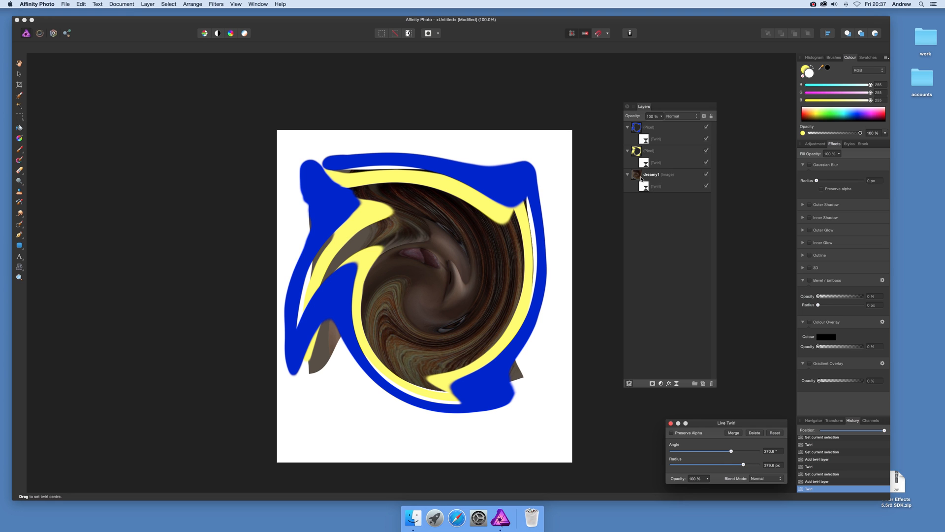
pyautogui.moveTo(663, 190)
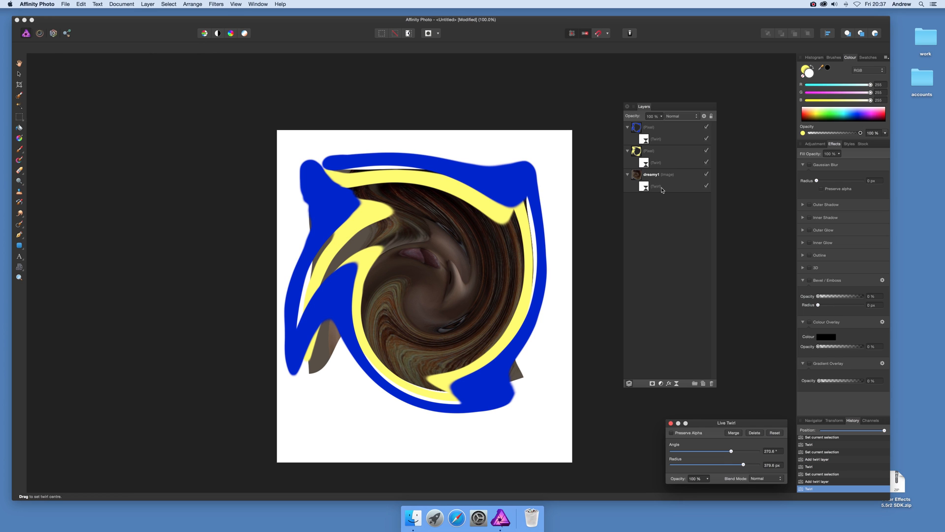
pyautogui.click(660, 174)
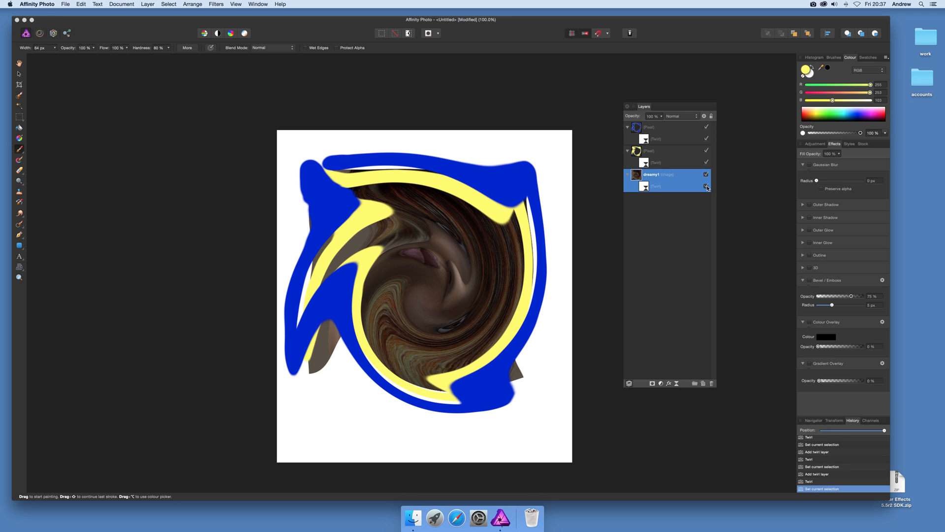
pyautogui.click(706, 186)
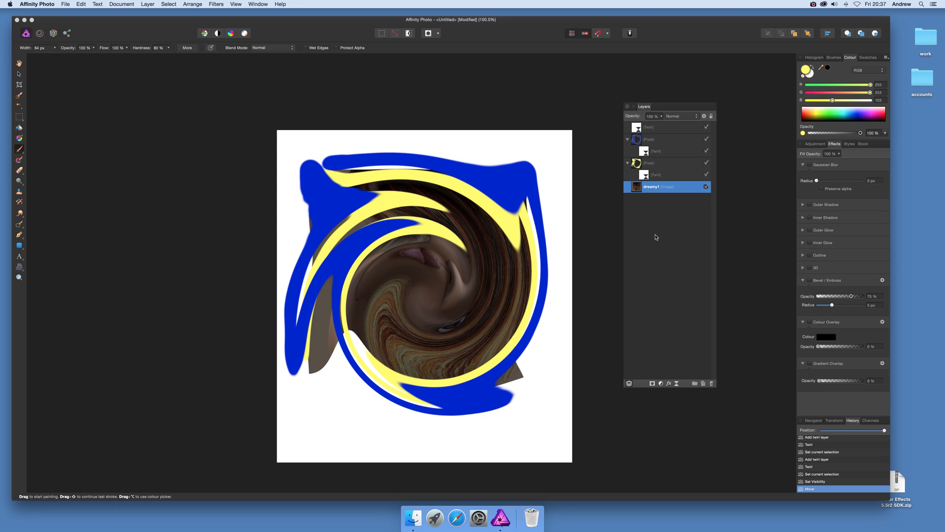
pyautogui.moveTo(669, 218)
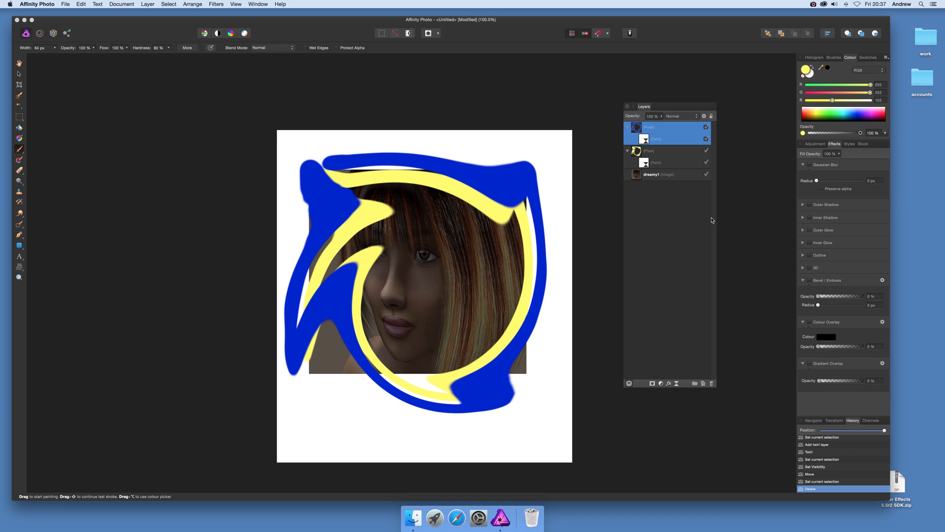
pyautogui.moveTo(671, 136)
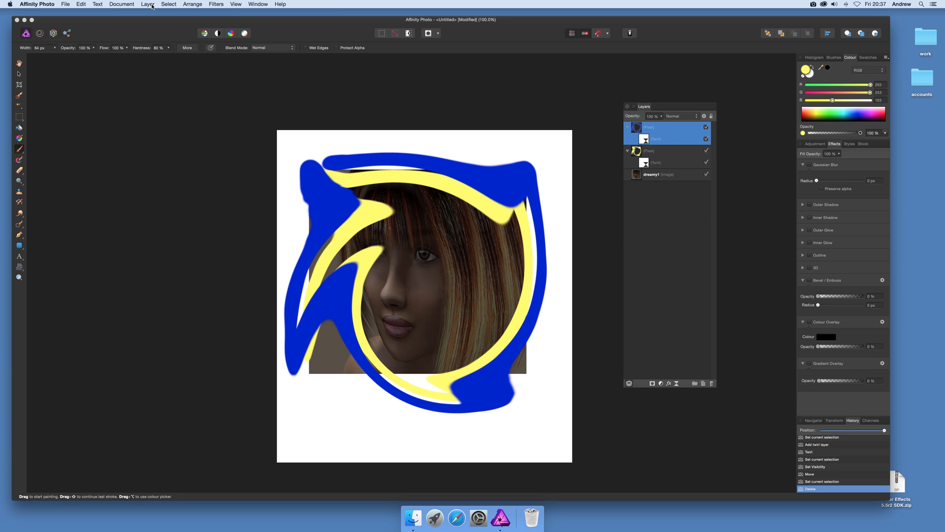
# Add a live Gaussian blur of about 6 px to the blue frame, keeping Normal blend mode
pyautogui.click(148, 5)
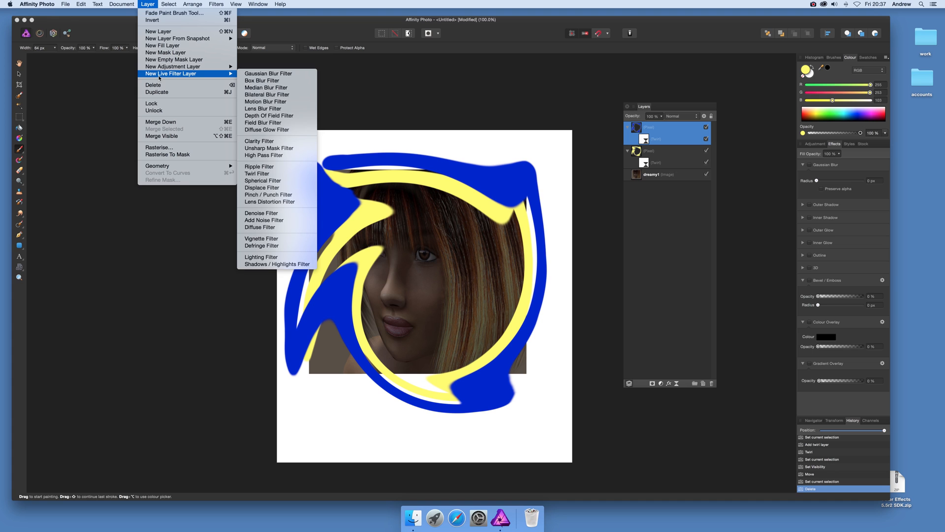
pyautogui.moveTo(268, 73)
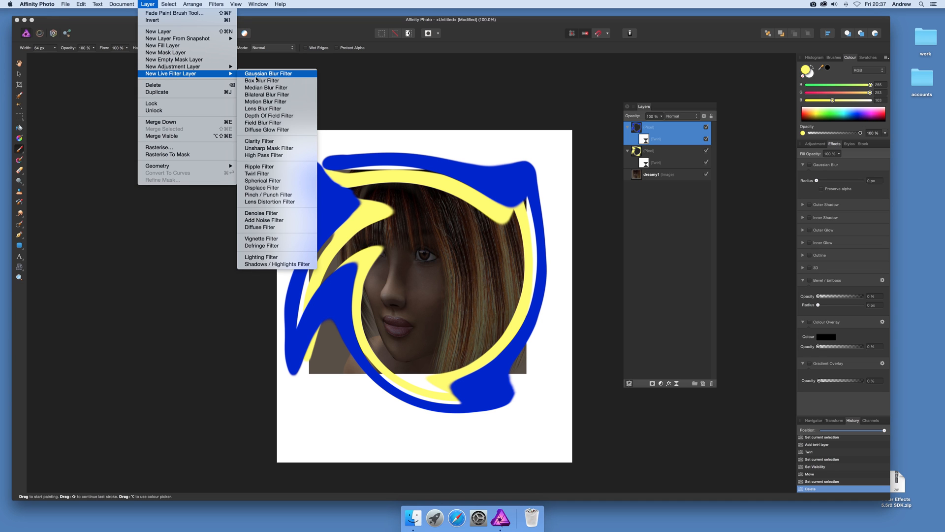
pyautogui.click(268, 73)
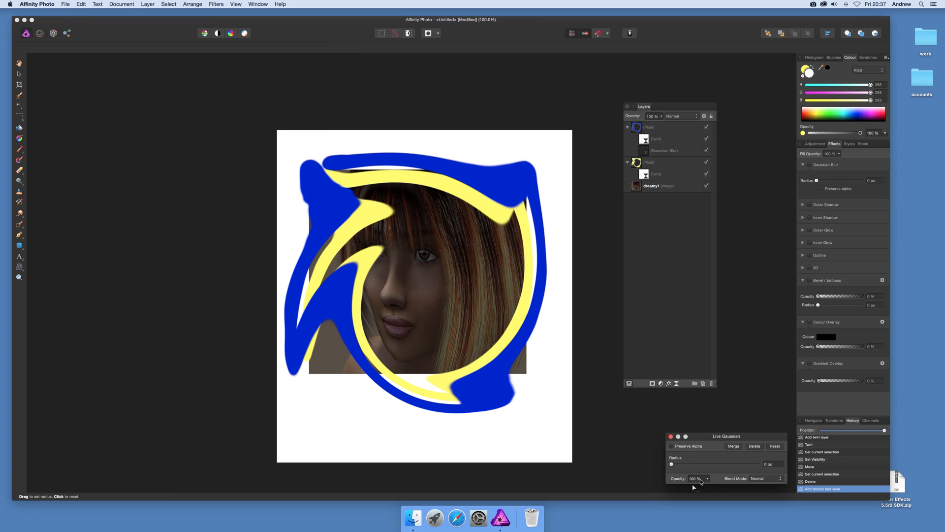
pyautogui.moveTo(671, 464); pyautogui.dragTo(707, 463)
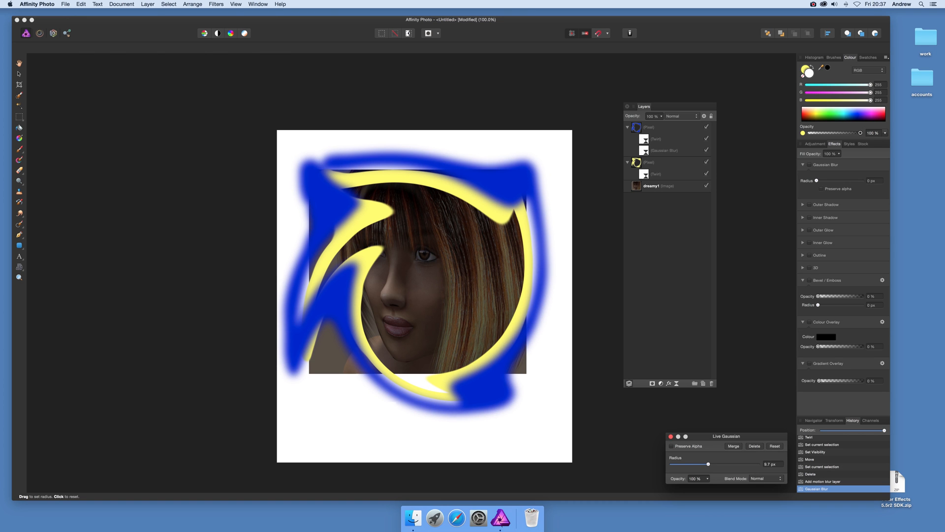
pyautogui.click(766, 478)
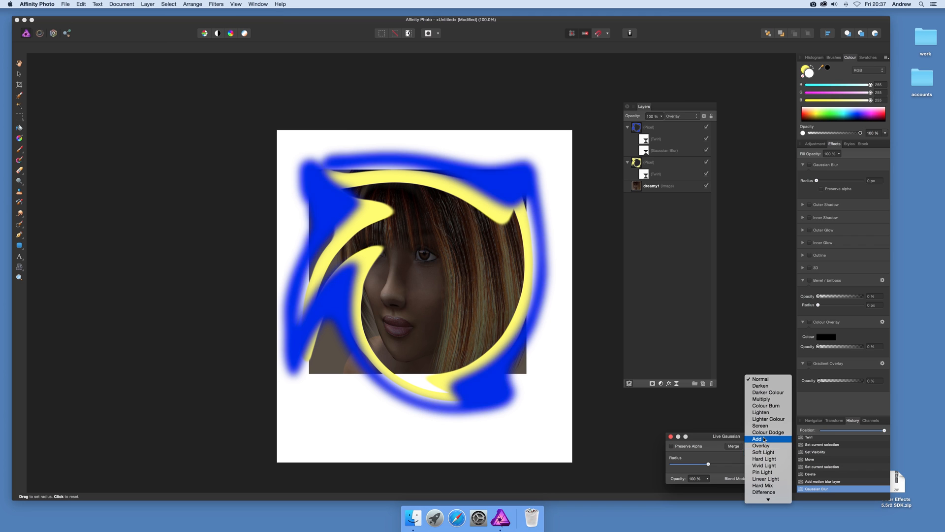
pyautogui.click(761, 378)
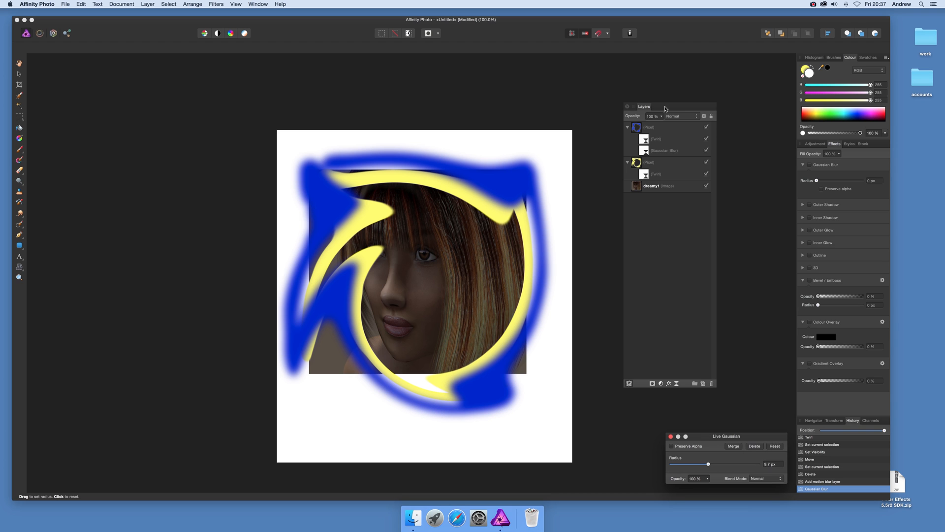
pyautogui.moveTo(725, 230)
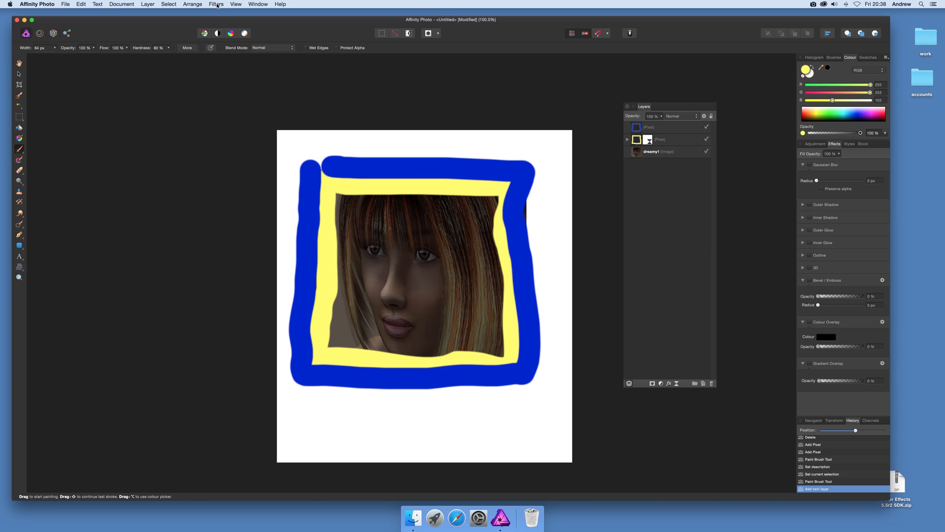
pyautogui.moveTo(219, 5)
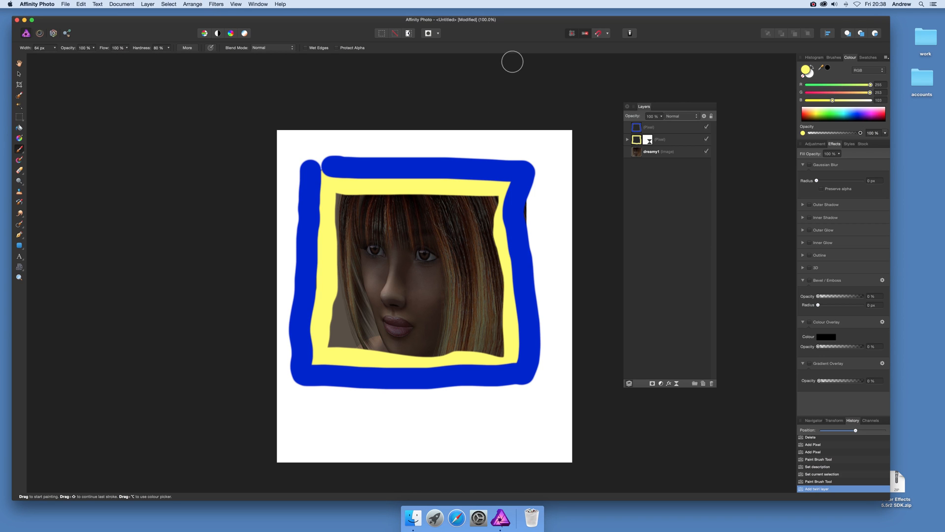
pyautogui.click(628, 139)
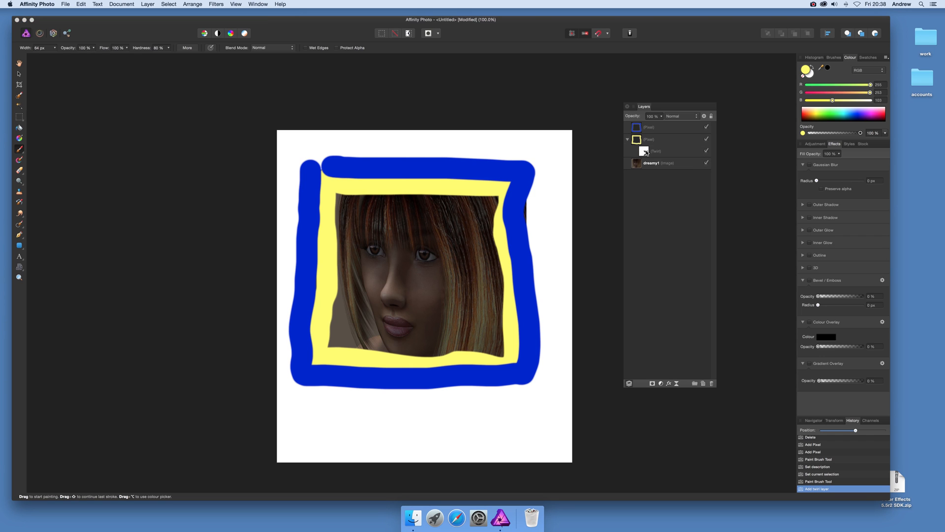
pyautogui.click(657, 151)
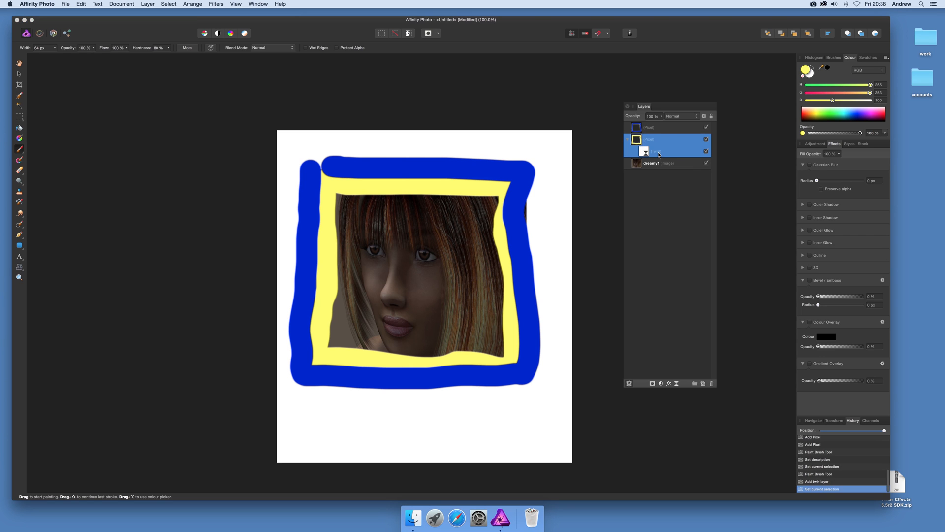
pyautogui.click(215, 4)
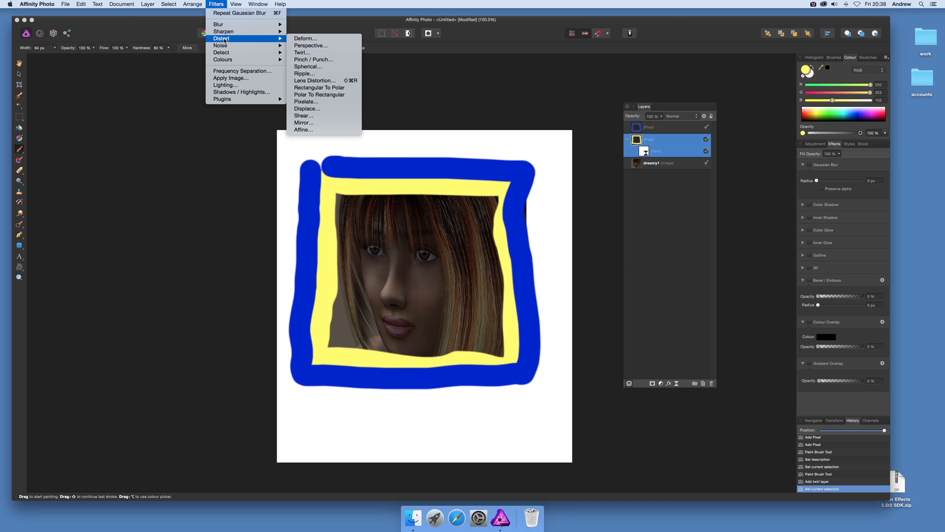
pyautogui.click(122, 4)
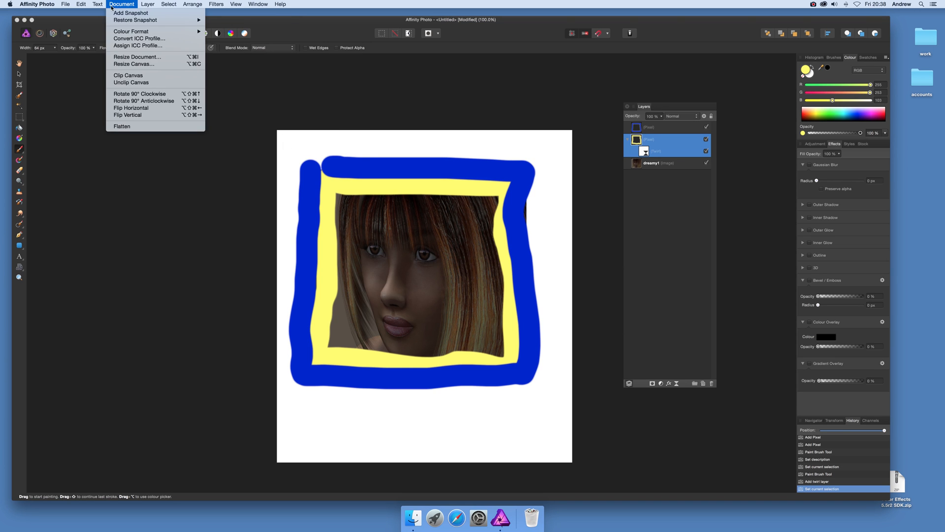
pyautogui.click(169, 4)
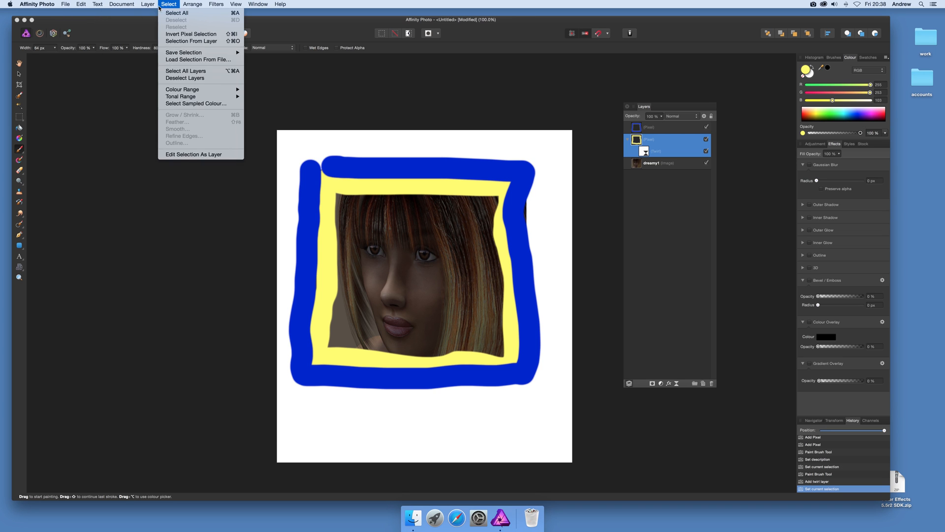
pyautogui.click(148, 4)
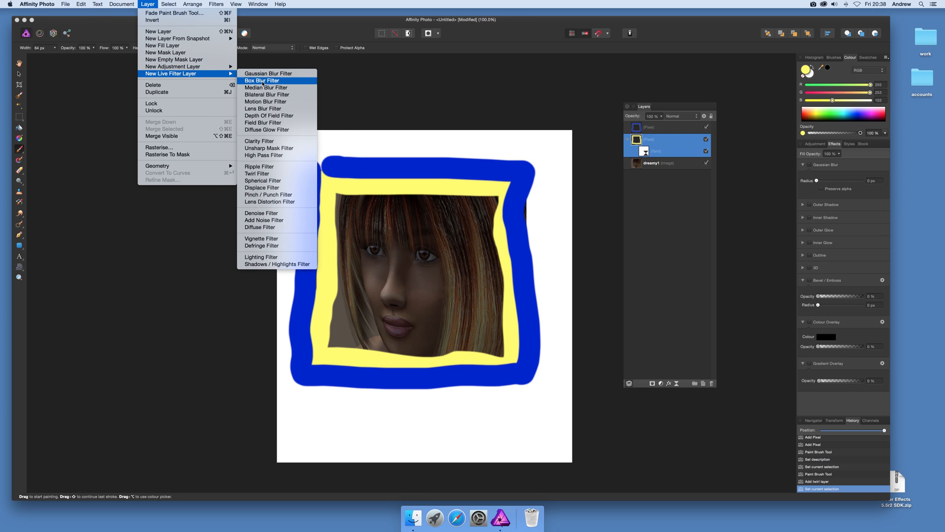
pyautogui.moveTo(258, 293)
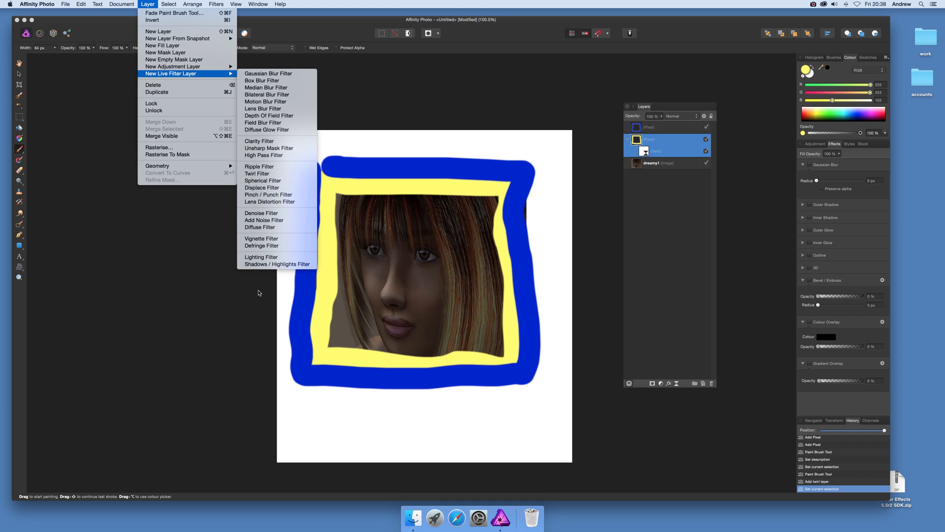
pyautogui.moveTo(253, 130)
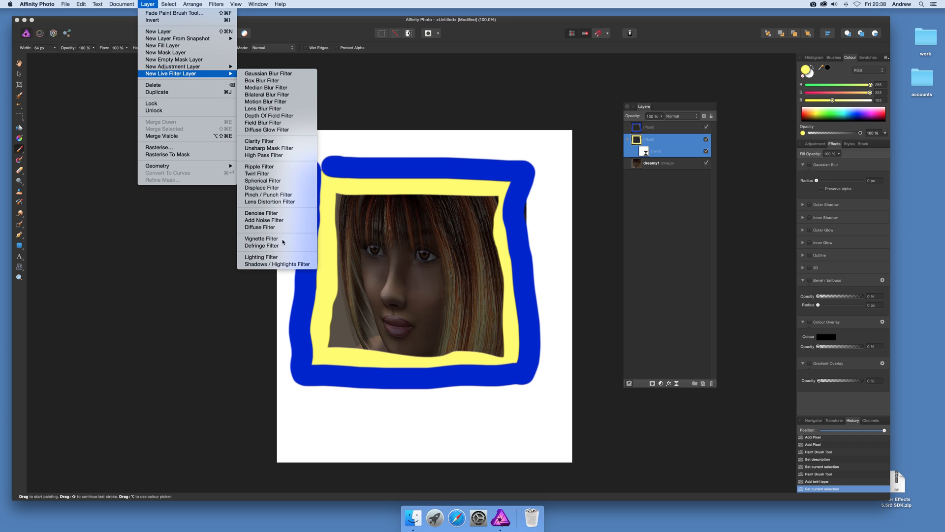
pyautogui.moveTo(268, 73)
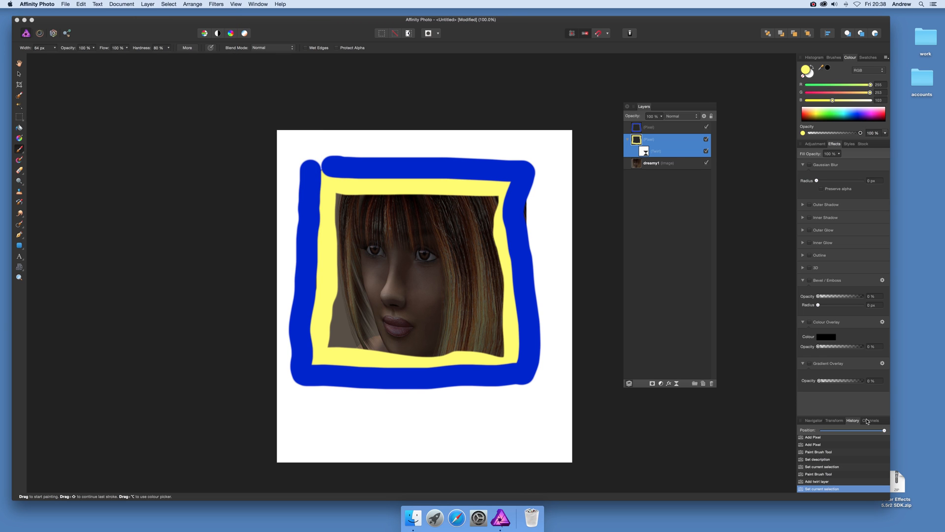
# Revert History to before the twirl and preview a destructive Gaussian Blur at about 21 px
pyautogui.click(818, 481)
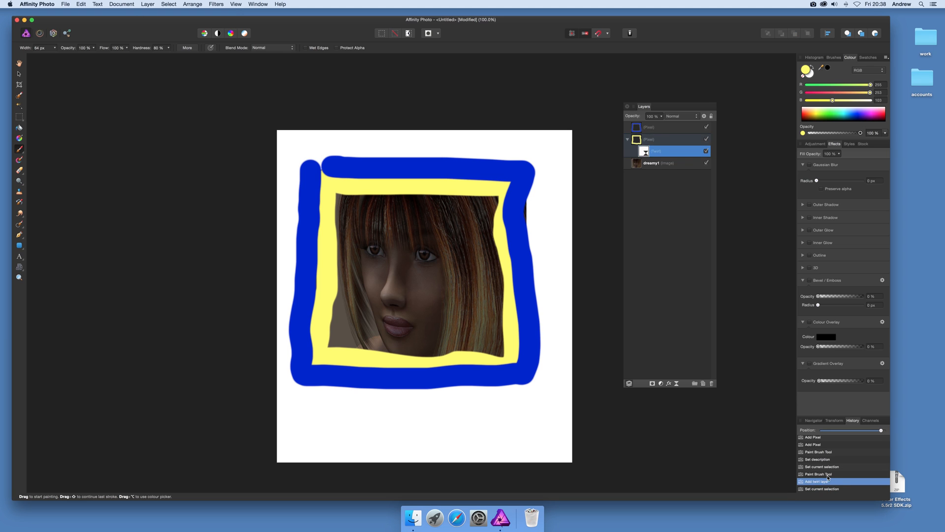
pyautogui.click(217, 4)
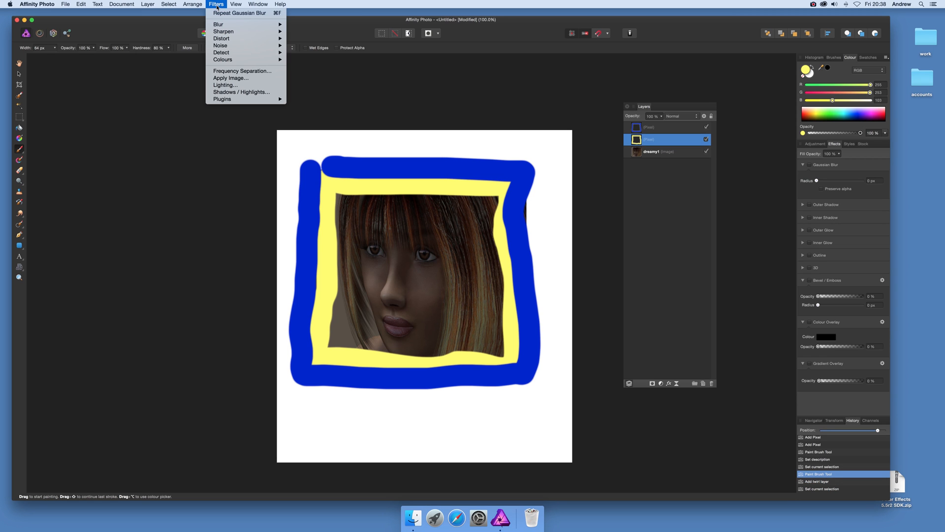
pyautogui.moveTo(219, 24)
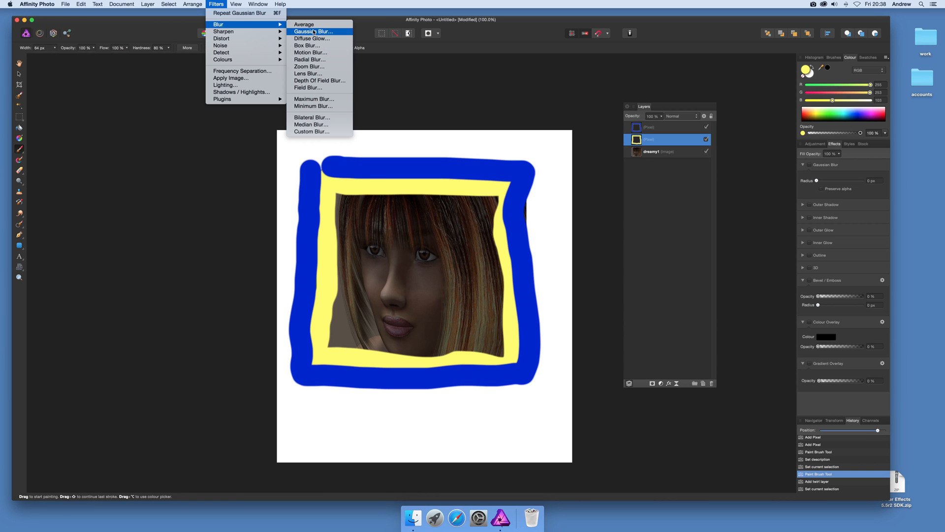
pyautogui.click(311, 30)
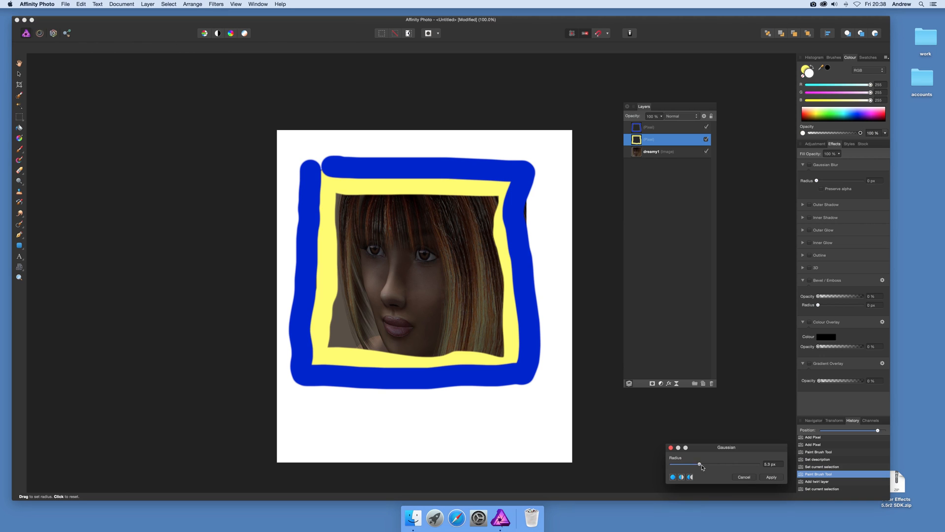
pyautogui.moveTo(701, 464); pyautogui.dragTo(719, 463)
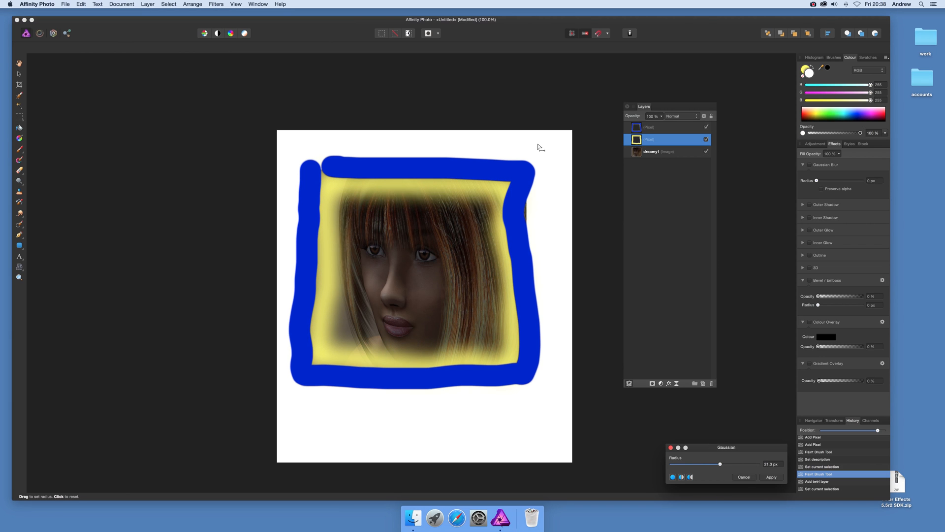
pyautogui.moveTo(735, 351)
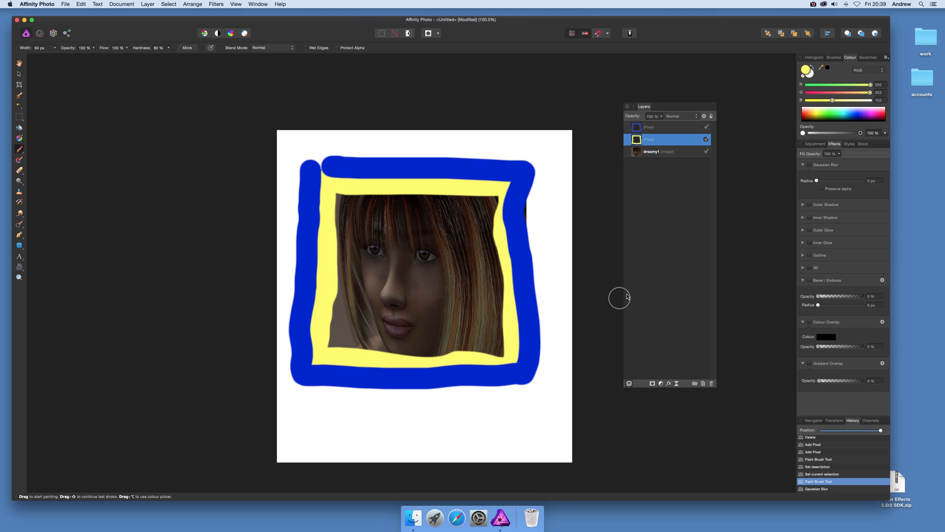
pyautogui.moveTo(346, 182)
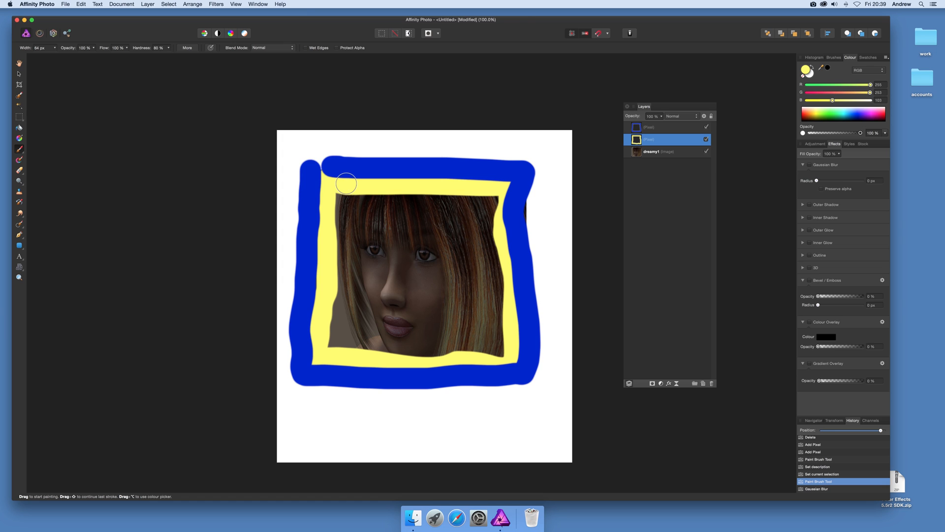
pyautogui.moveTo(671, 130)
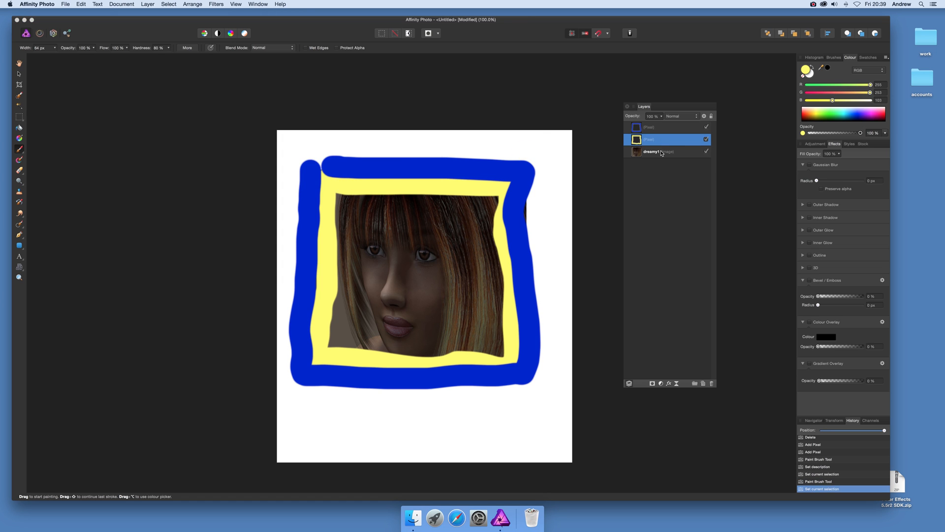
pyautogui.moveTo(744, 136)
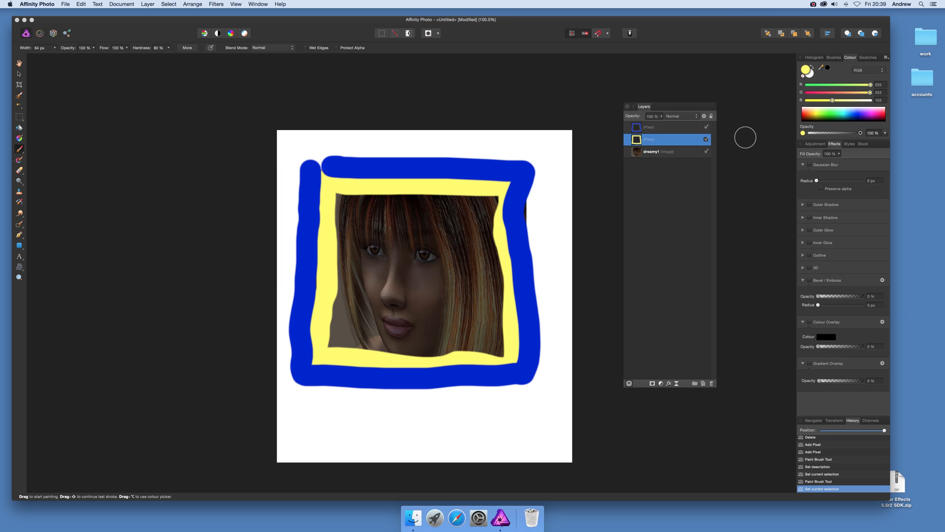